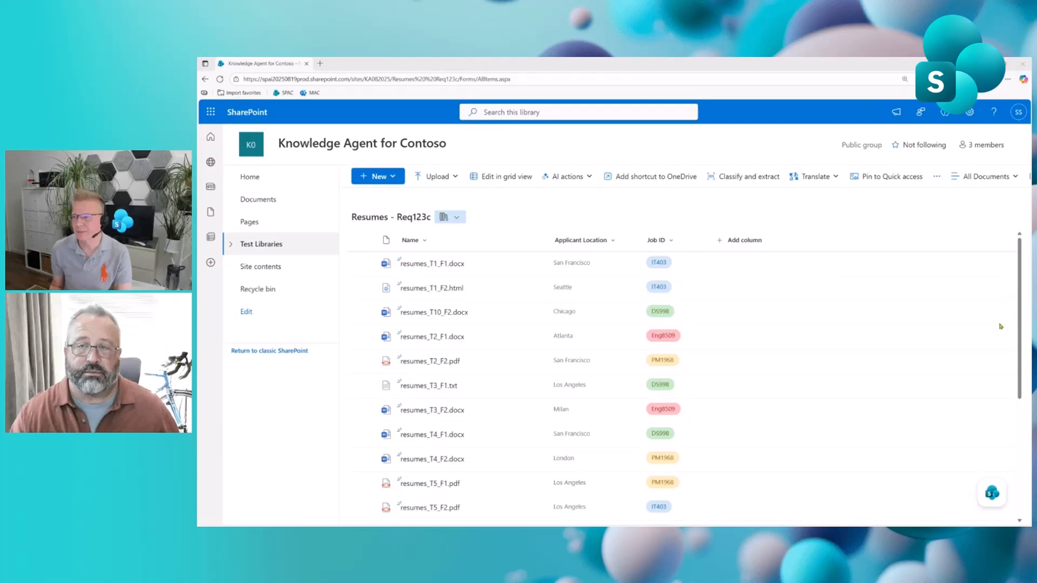
pyautogui.moveTo(950, 388)
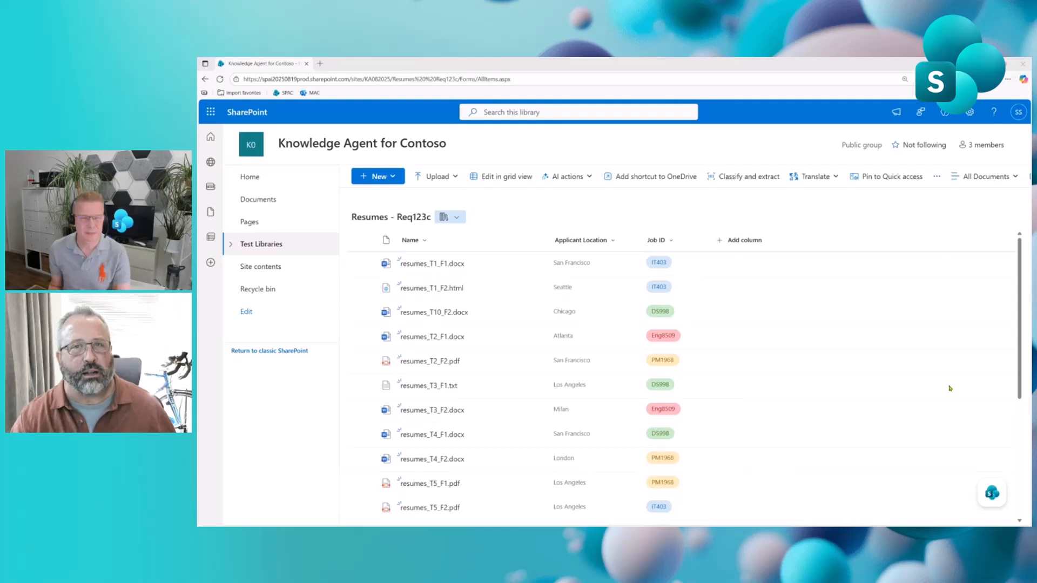
pyautogui.moveTo(941, 390)
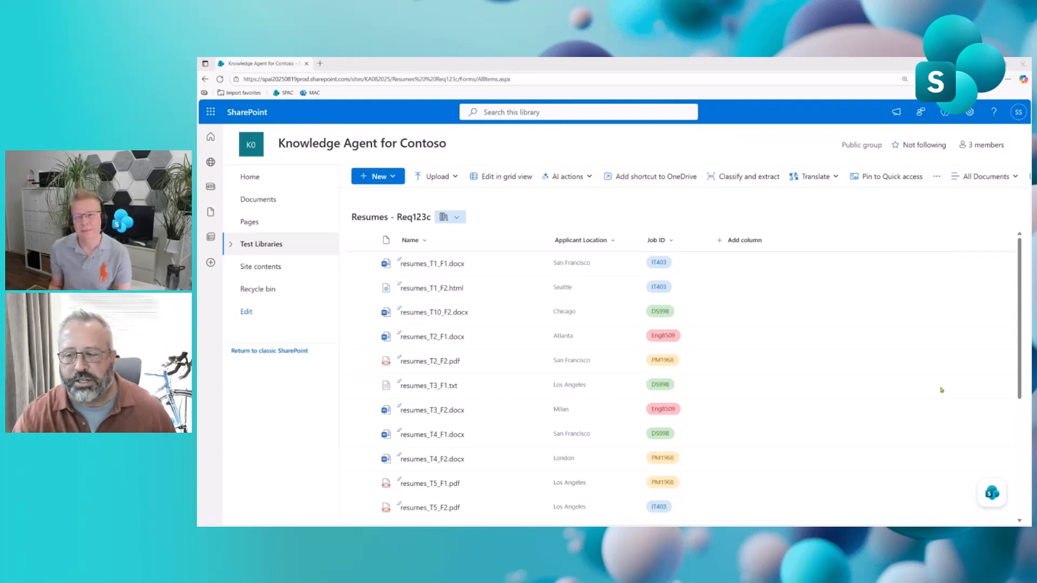
# Step: Bring up the Knowledge Agent's Organize this library options for the resumes library
pyautogui.click(990, 492)
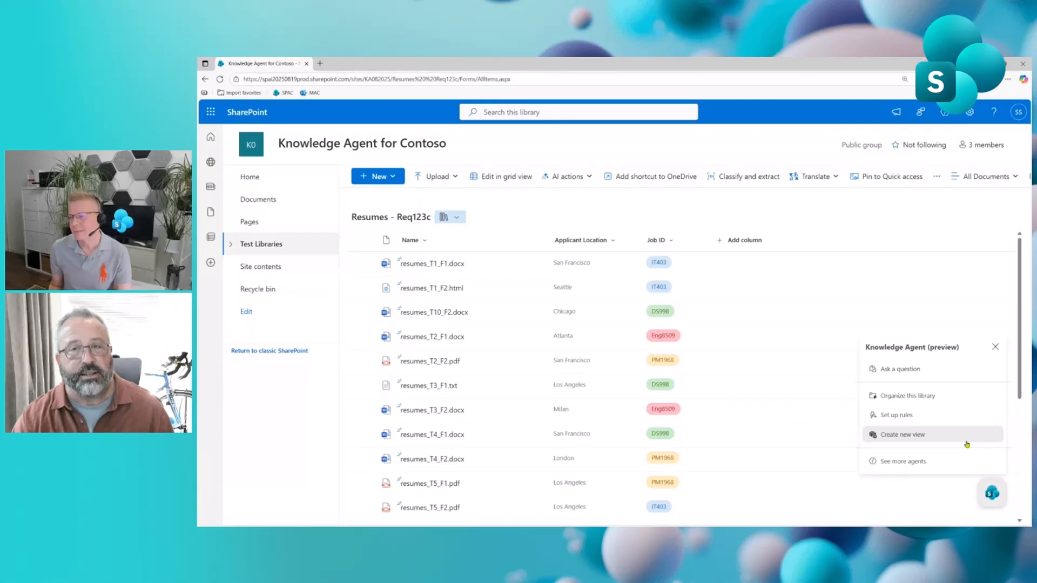
pyautogui.moveTo(931, 395)
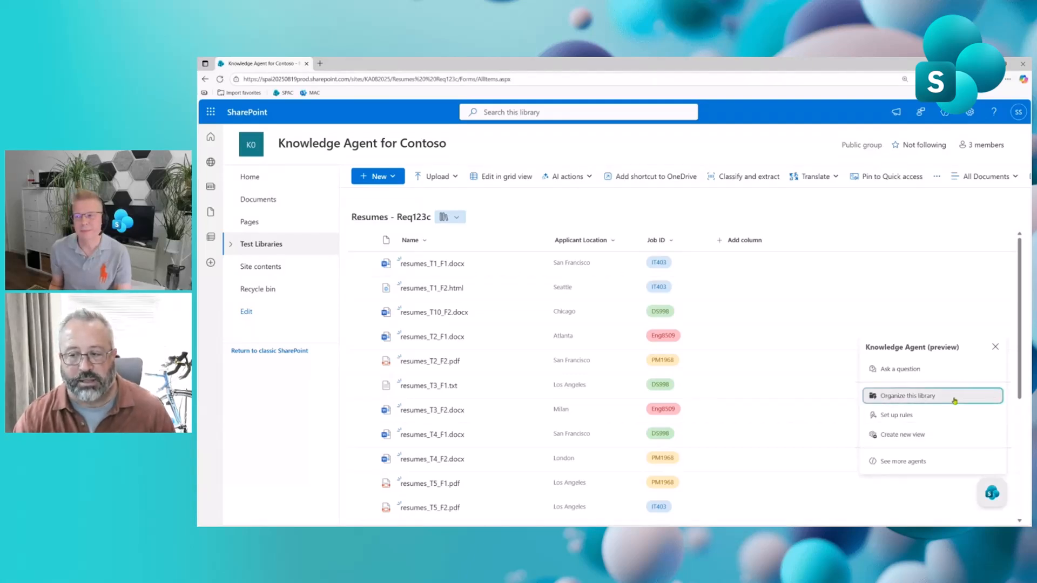
pyautogui.moveTo(932, 414)
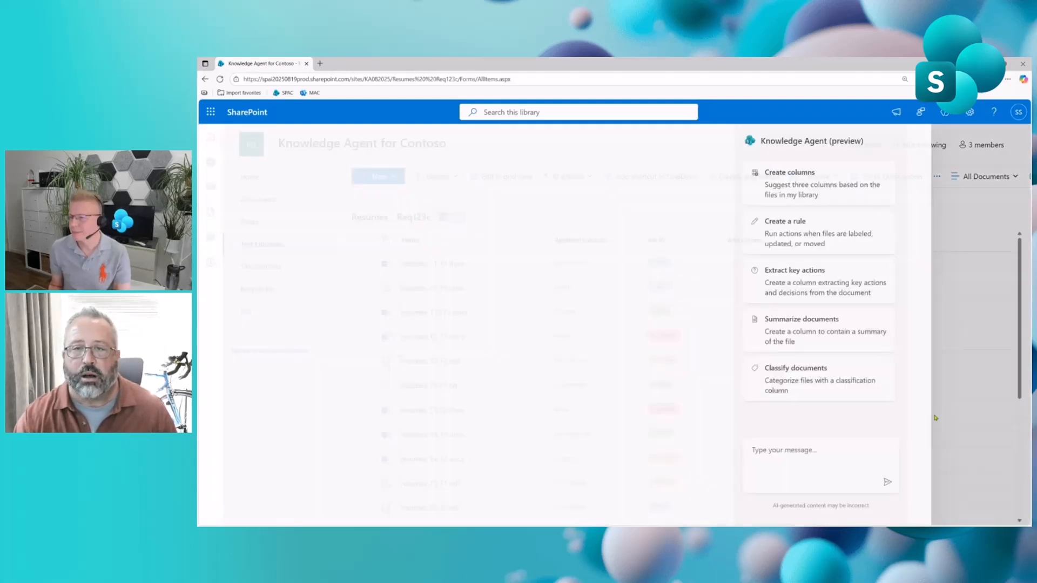
# Step: Have the agent create suggested columns — compensation expectation, highest degree earned, certifications list — and review the preview
pyautogui.click(789, 172)
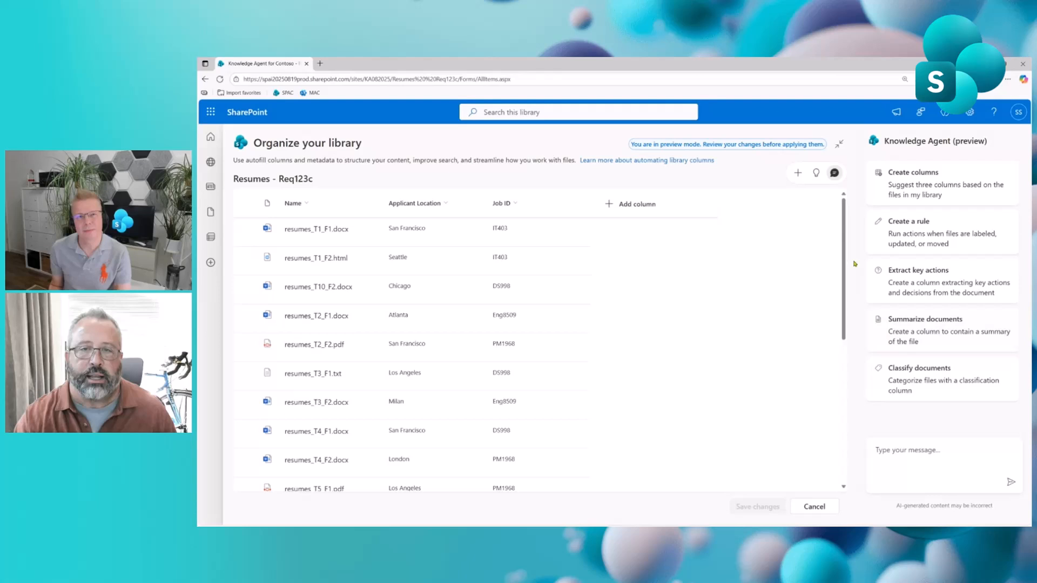
pyautogui.moveTo(823, 183)
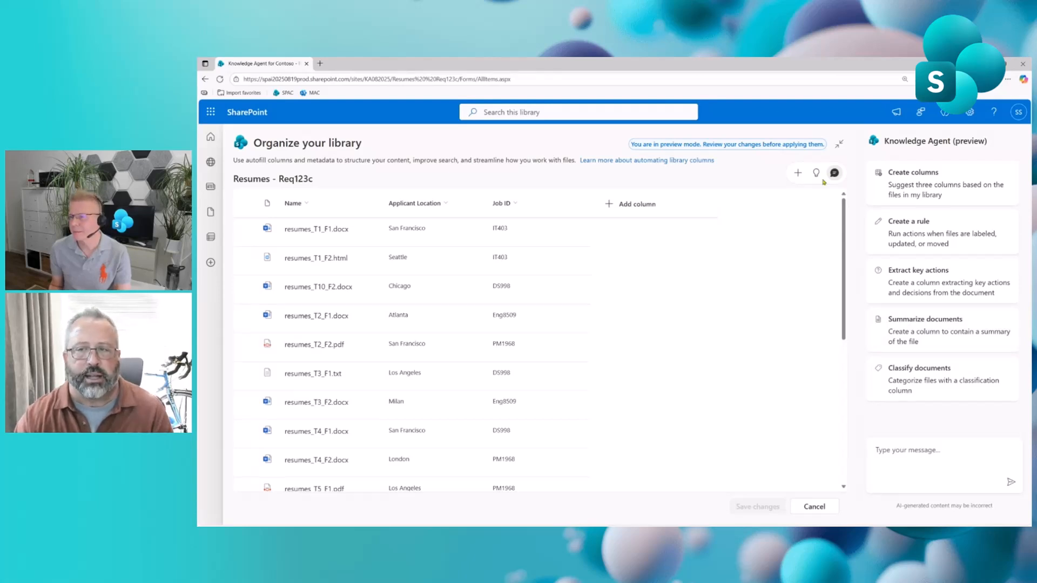
pyautogui.click(940, 331)
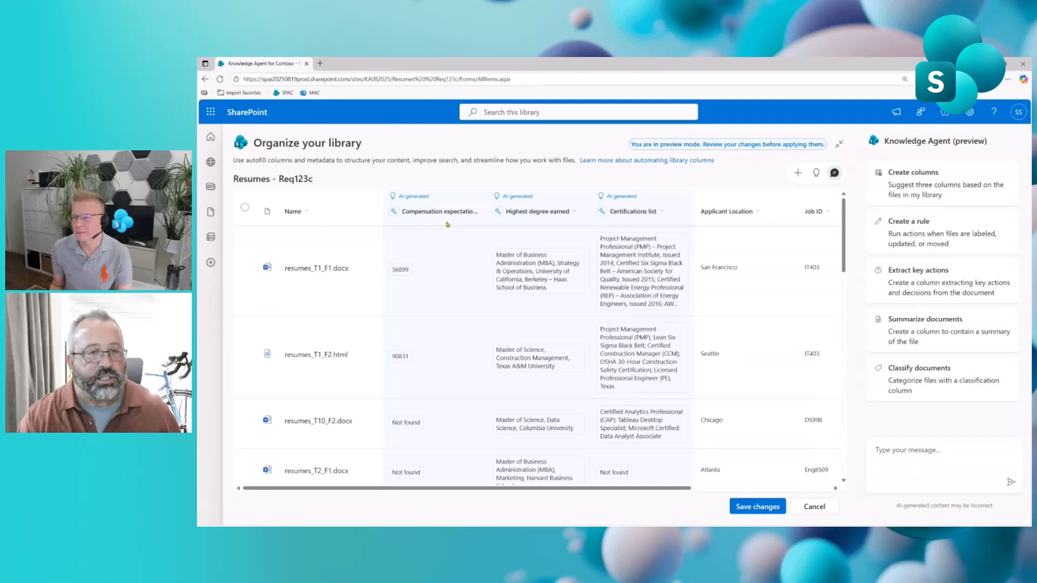
pyautogui.moveTo(453, 227)
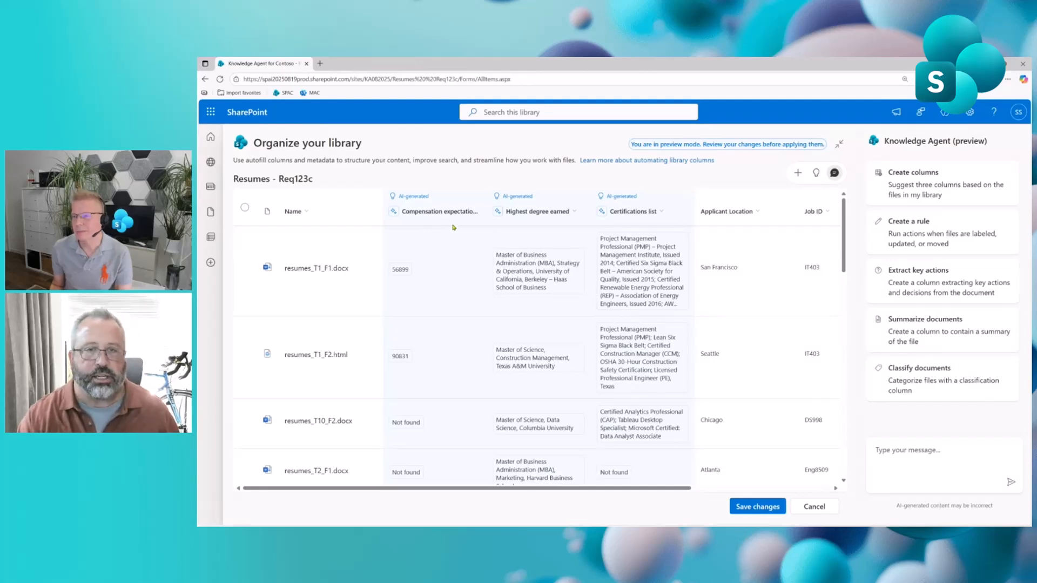
pyautogui.moveTo(615, 223)
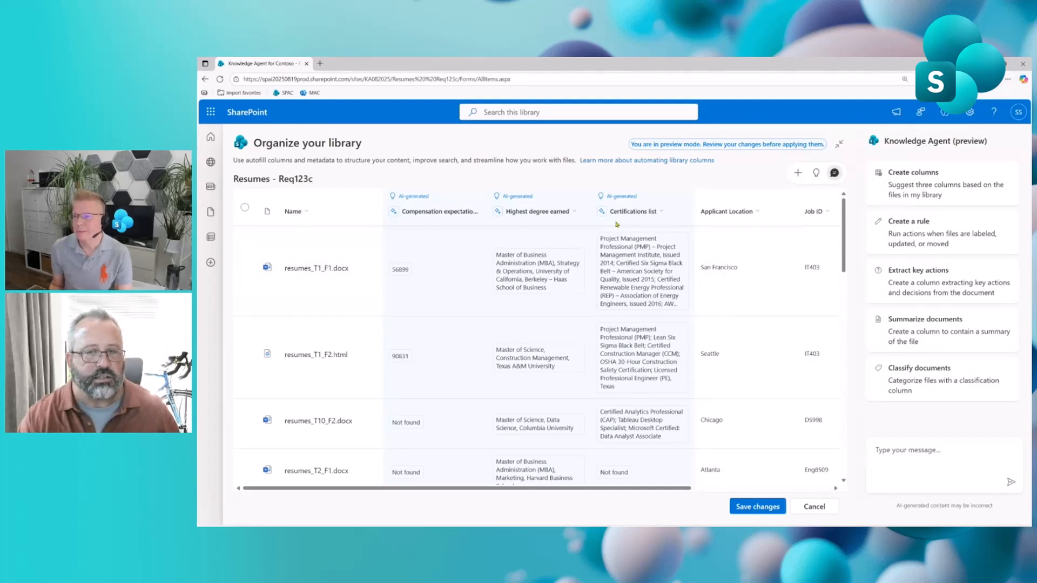
pyautogui.scroll(-3)
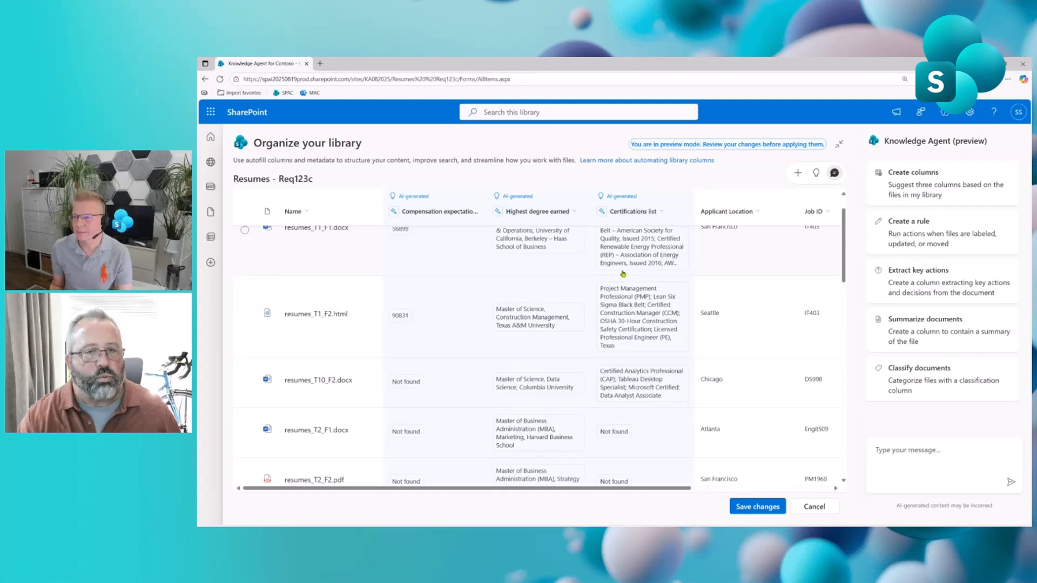
pyautogui.scroll(-3)
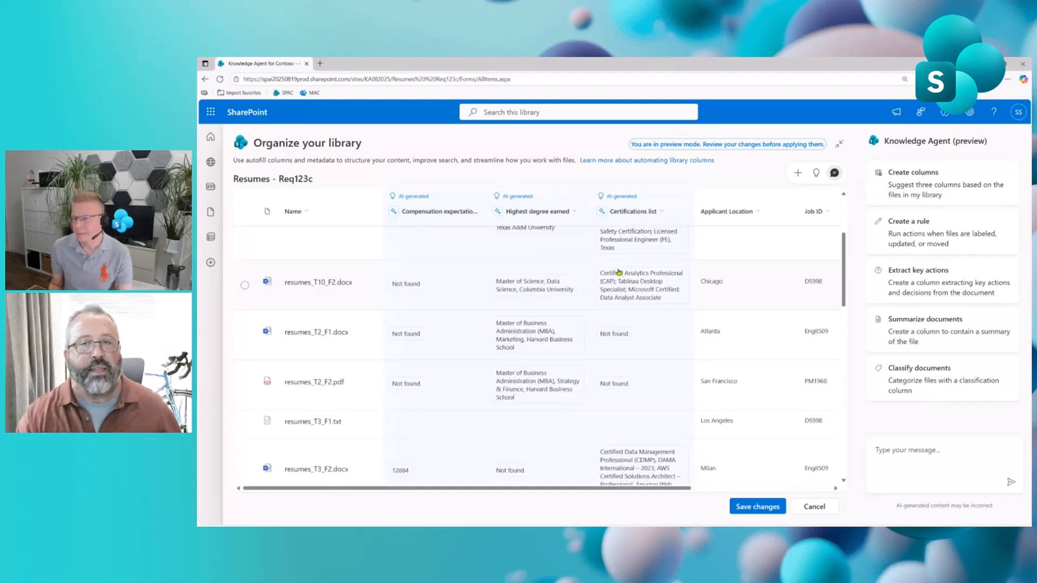
pyautogui.scroll(-3)
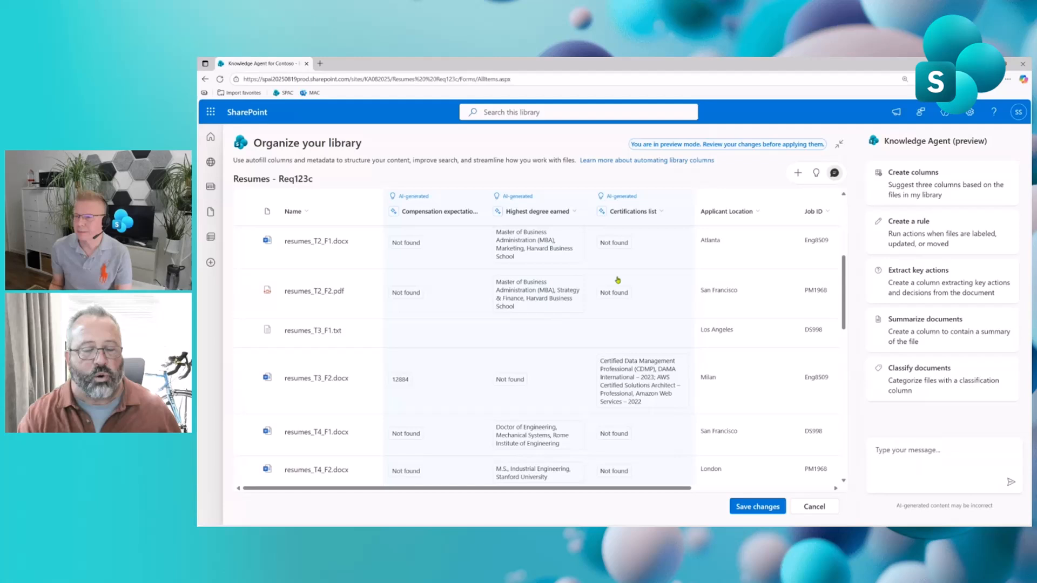
pyautogui.scroll(-3)
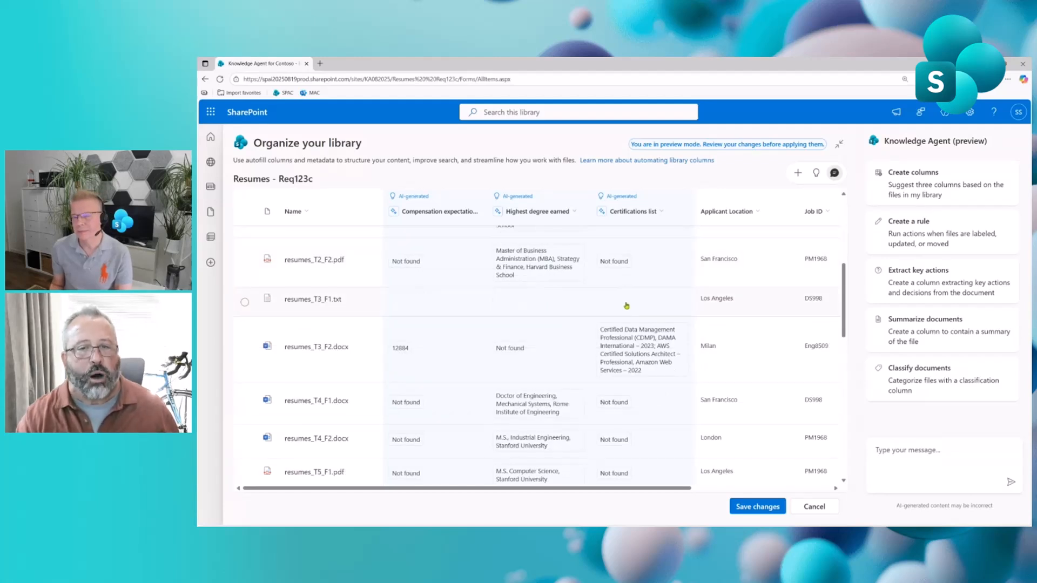
pyautogui.moveTo(628, 306)
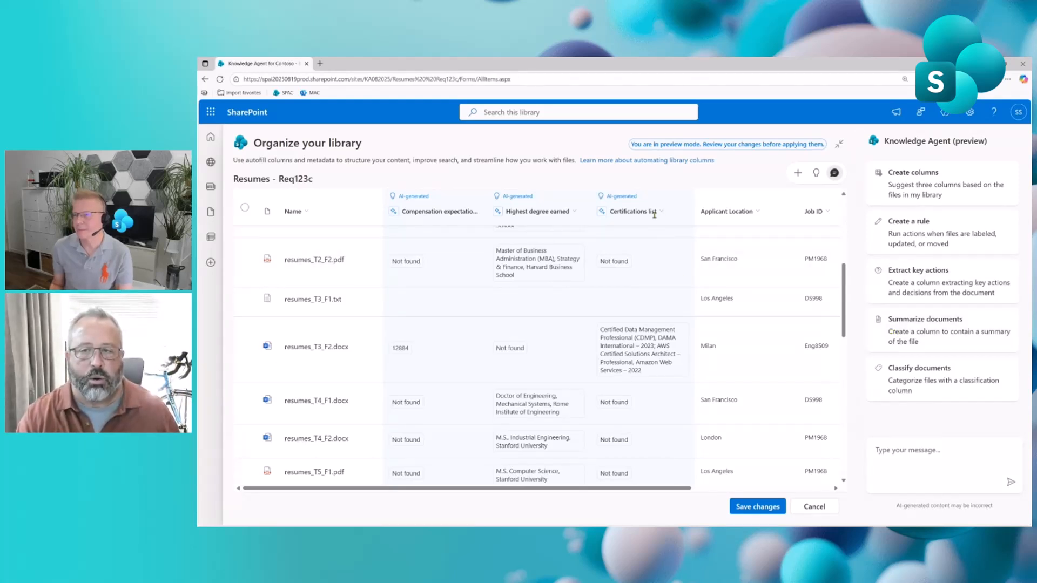
pyautogui.click(659, 210)
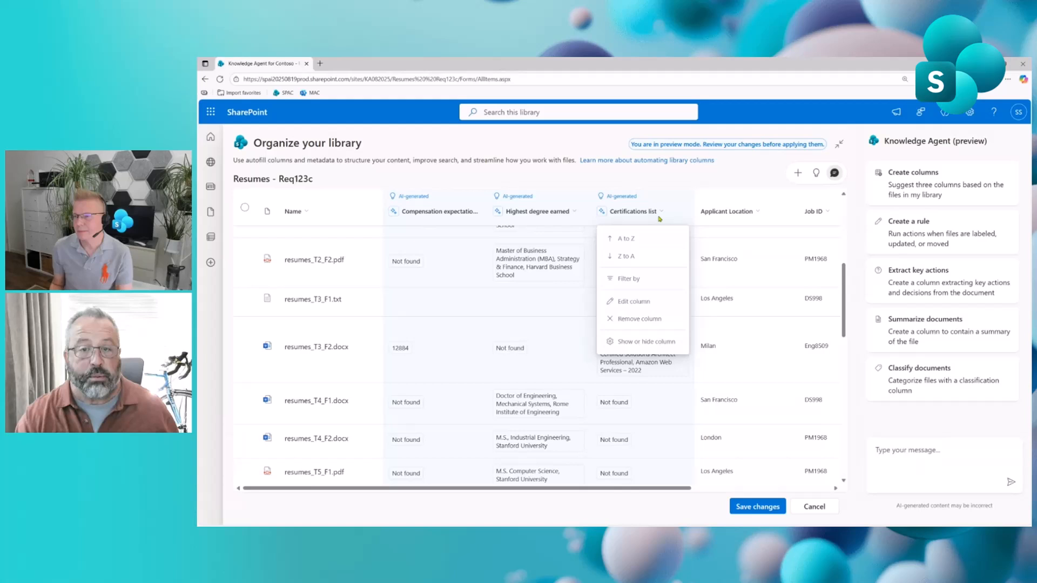
pyautogui.click(632, 302)
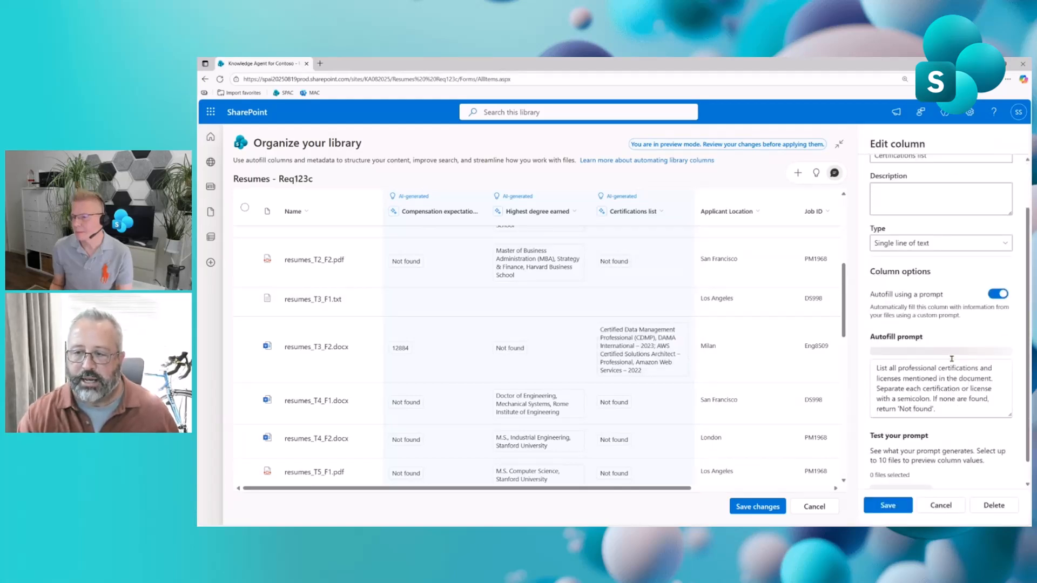
pyautogui.scroll(-3)
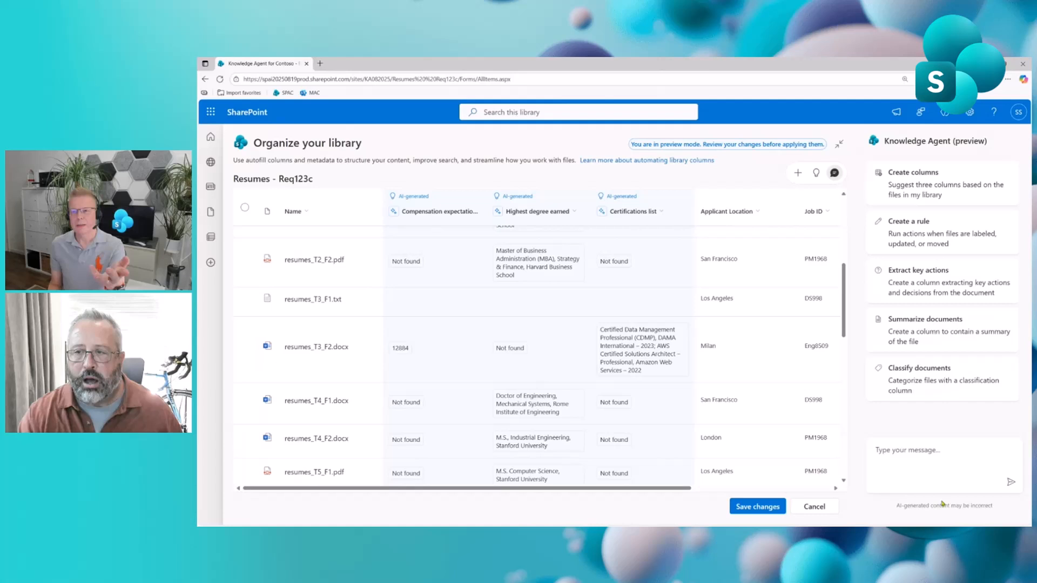
pyautogui.moveTo(881, 410)
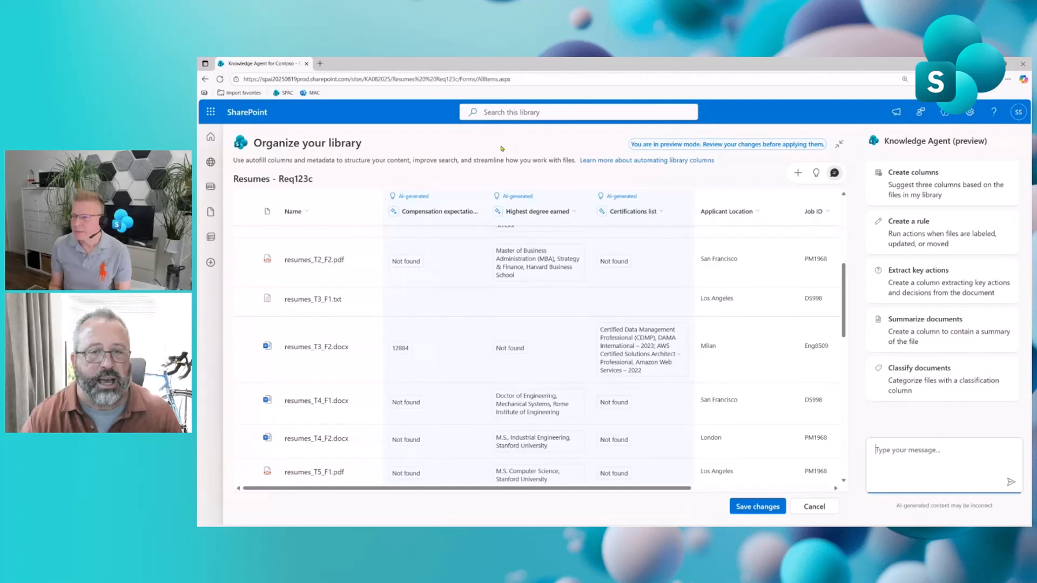
# Step: Remove the Highest degree earned column from the preview and start a new agent request
pyautogui.click(572, 211)
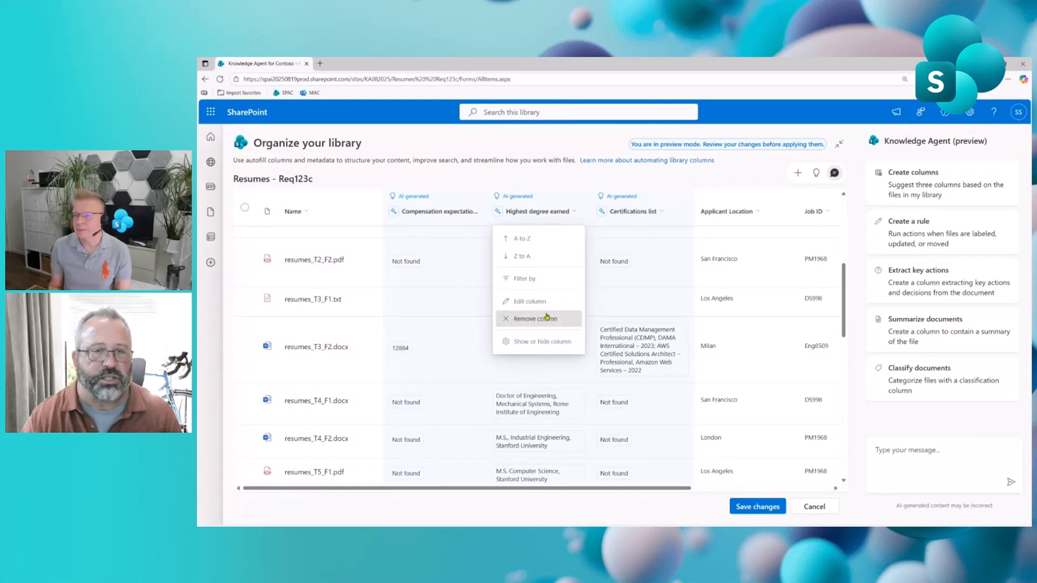
pyautogui.click(532, 317)
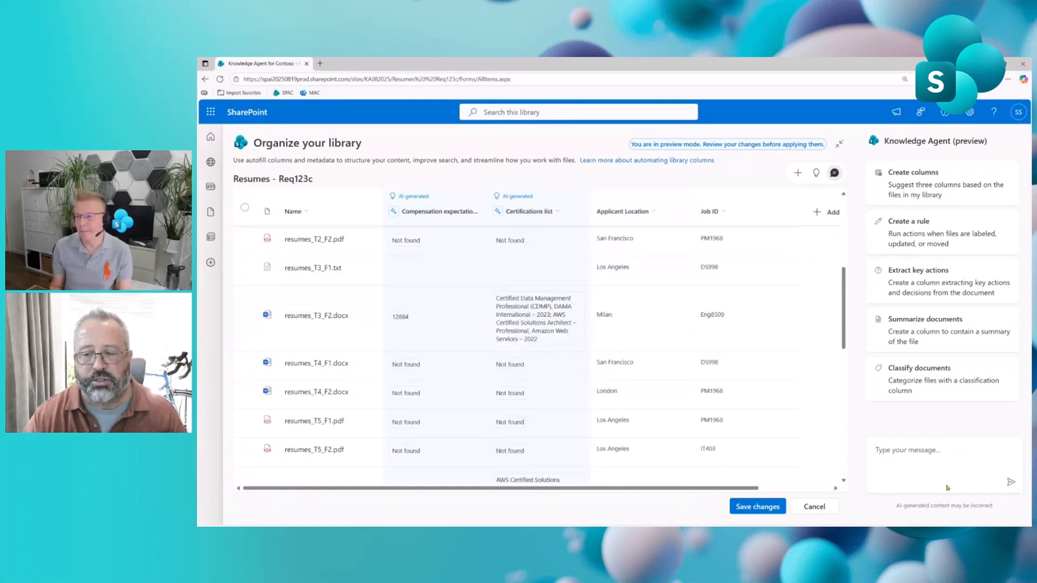
pyautogui.click(939, 459)
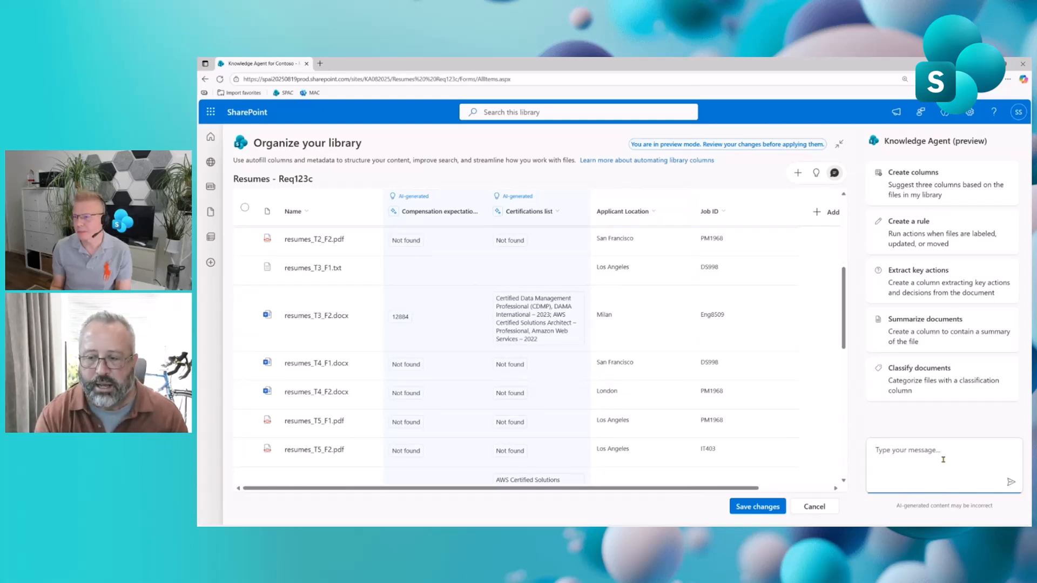
# Step: Request a 'Candidate name' column and expand its full autofill prompt
pyautogui.write('Crea')
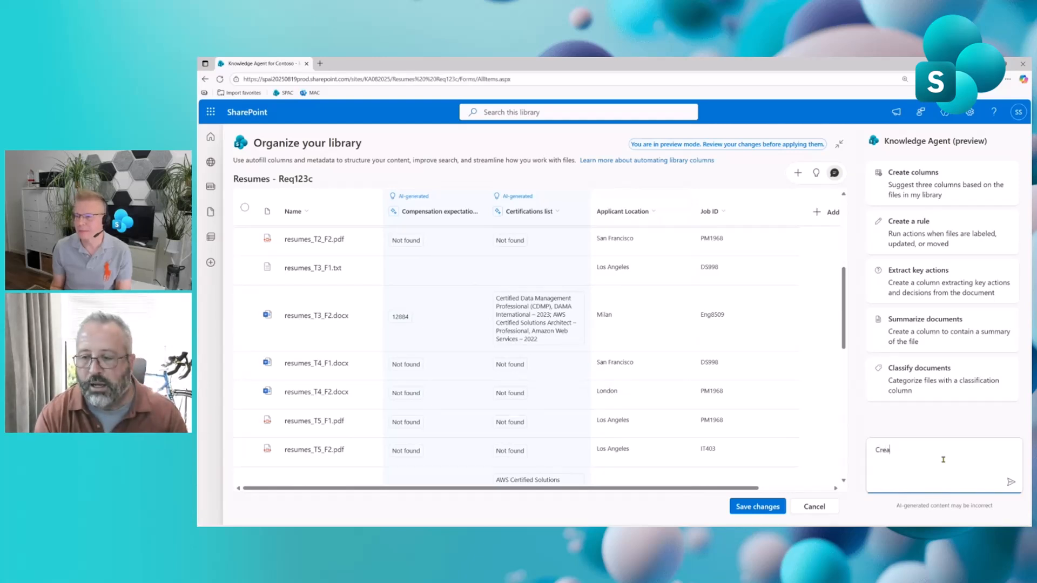
pyautogui.write('te a column for f')
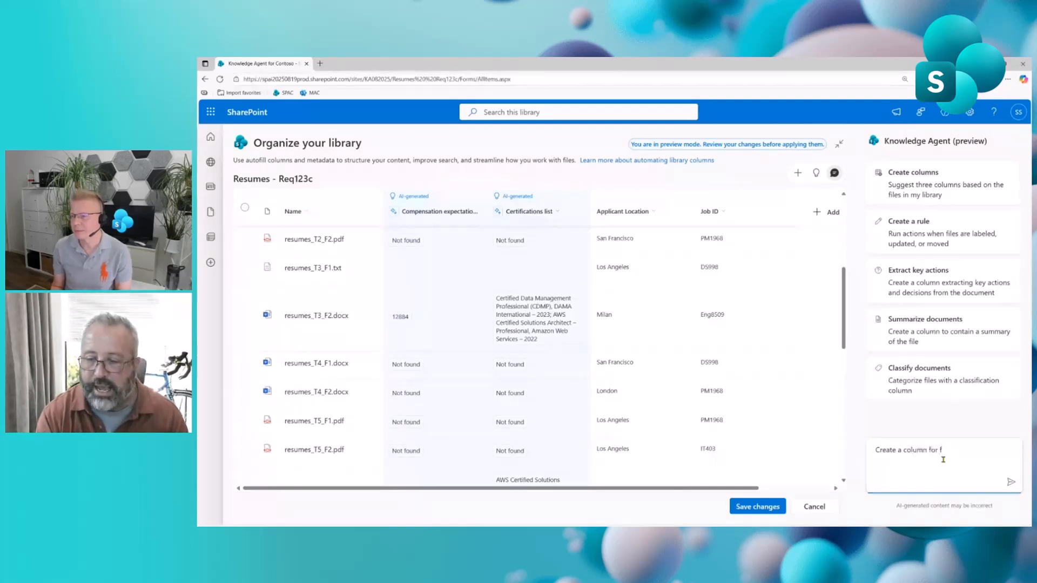
pyautogui.write("'Candidate nam")
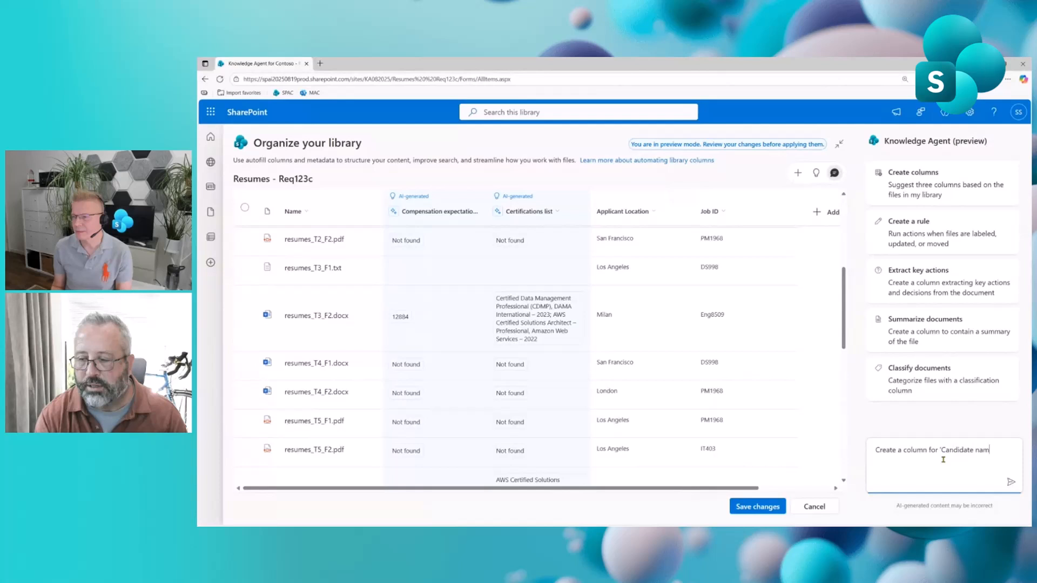
pyautogui.click(1011, 481)
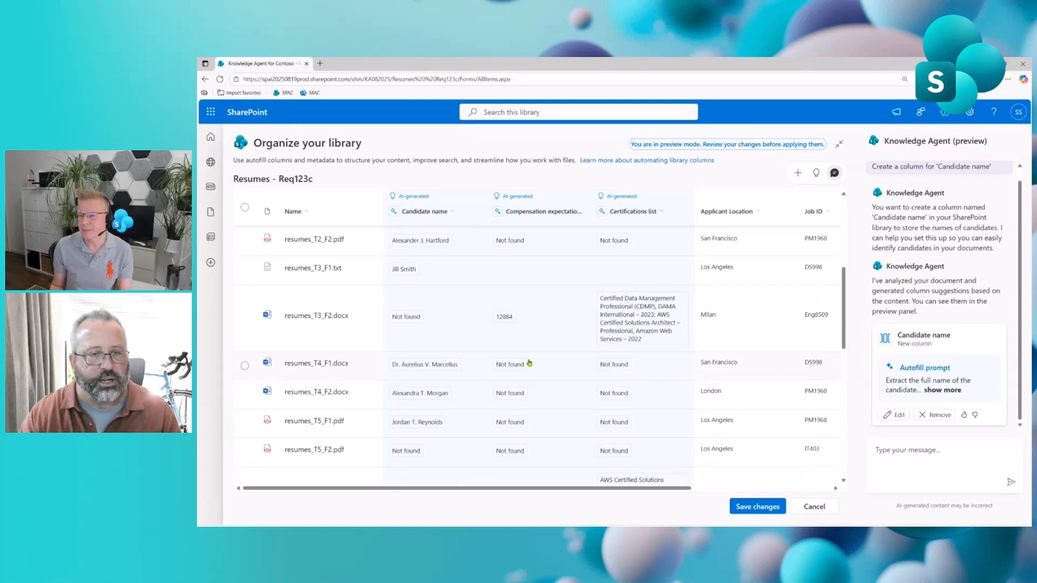
pyautogui.scroll(-3)
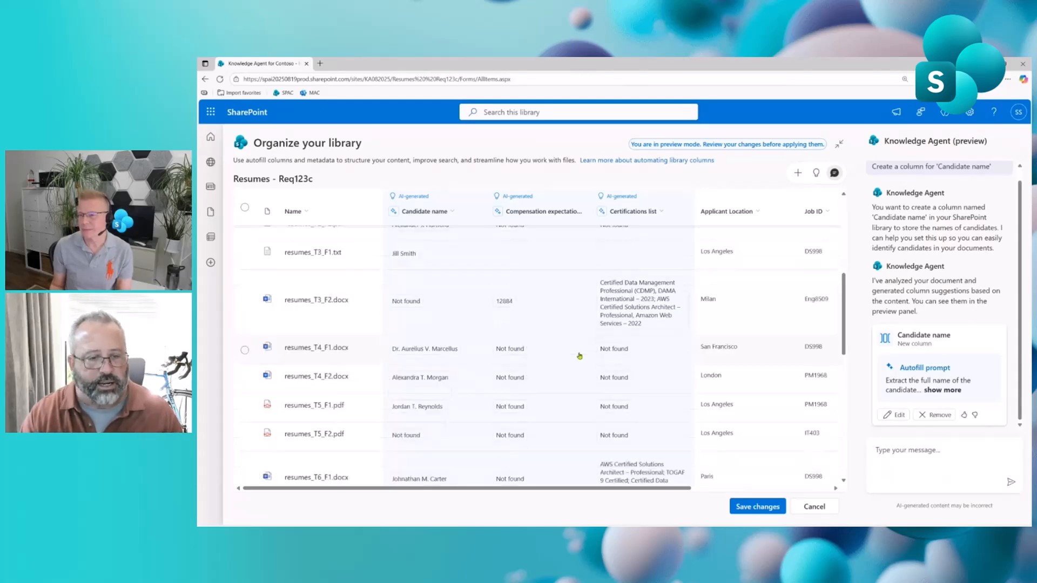
pyautogui.scroll(-3)
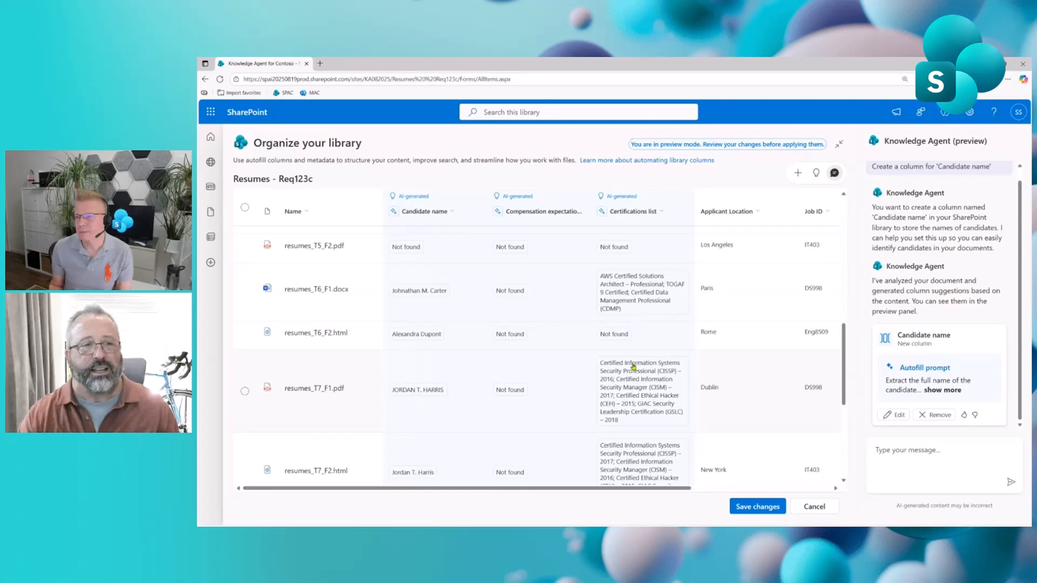
pyautogui.moveTo(640, 375)
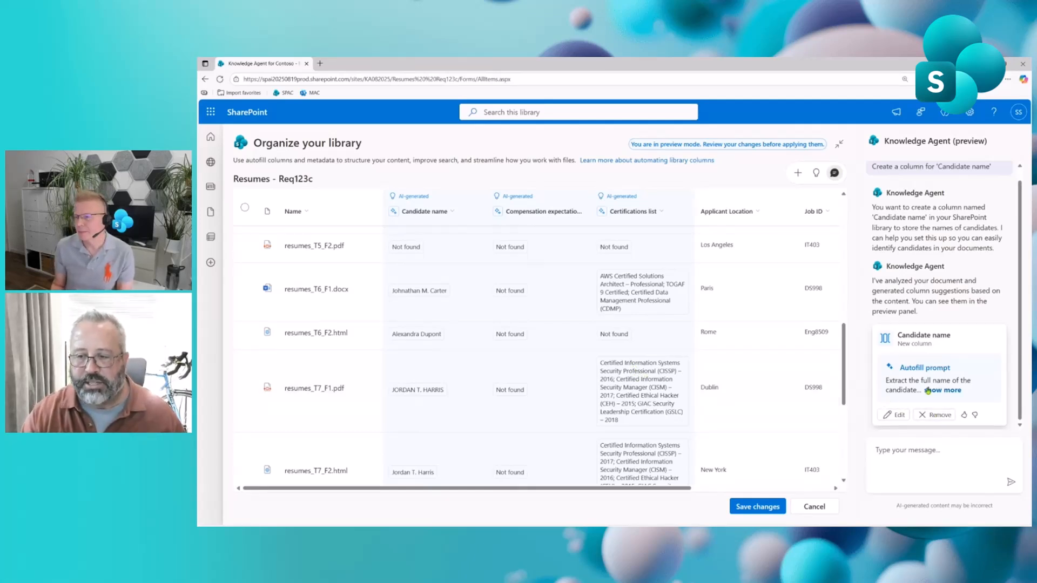
pyautogui.click(950, 390)
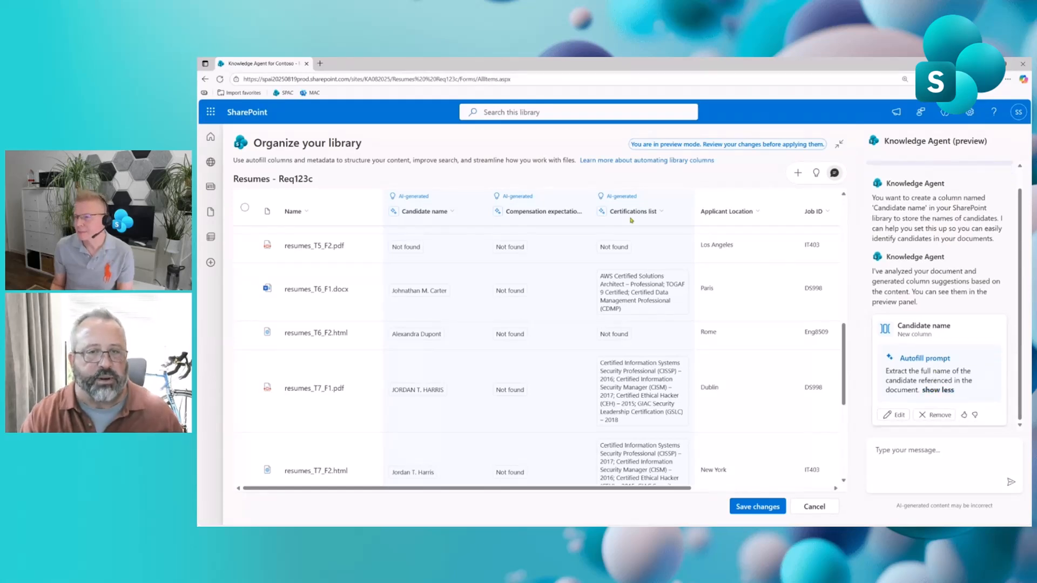
pyautogui.moveTo(549, 221)
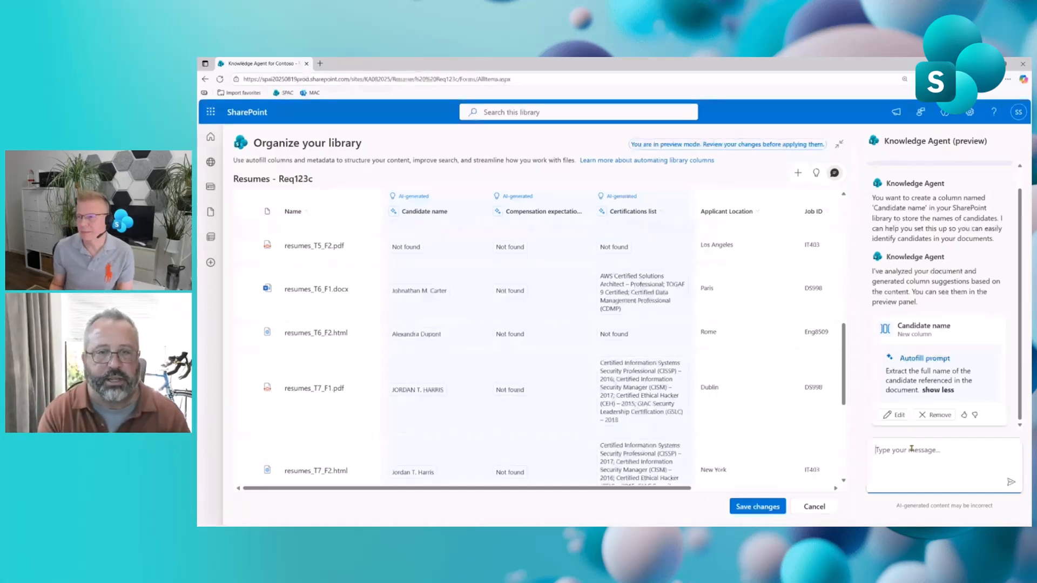
# Step: Ask the agent to show all candidates with CISSP certification, then start saving the changes
pyautogui.write('Show a')
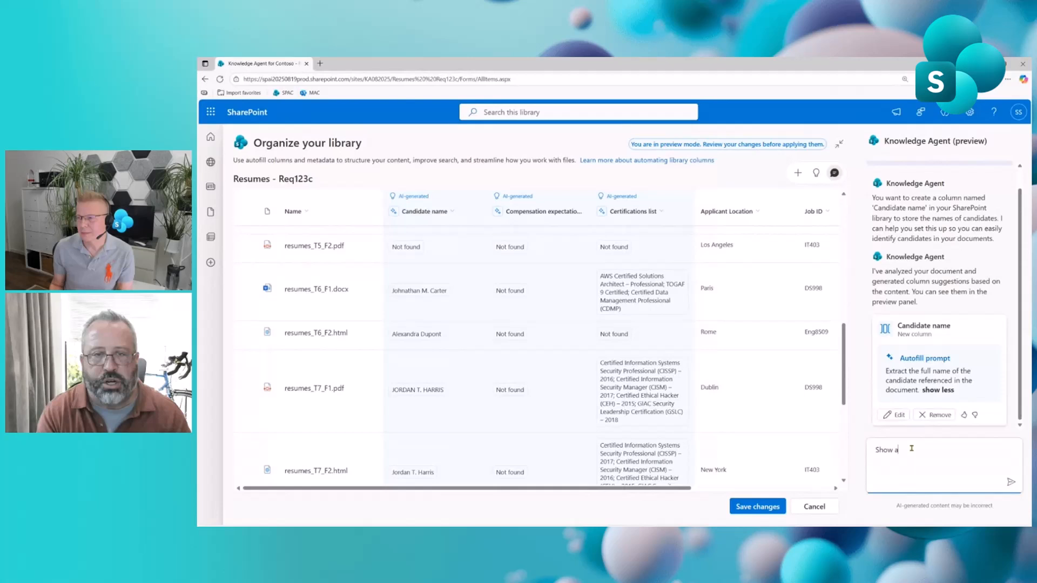
pyautogui.write('ll')
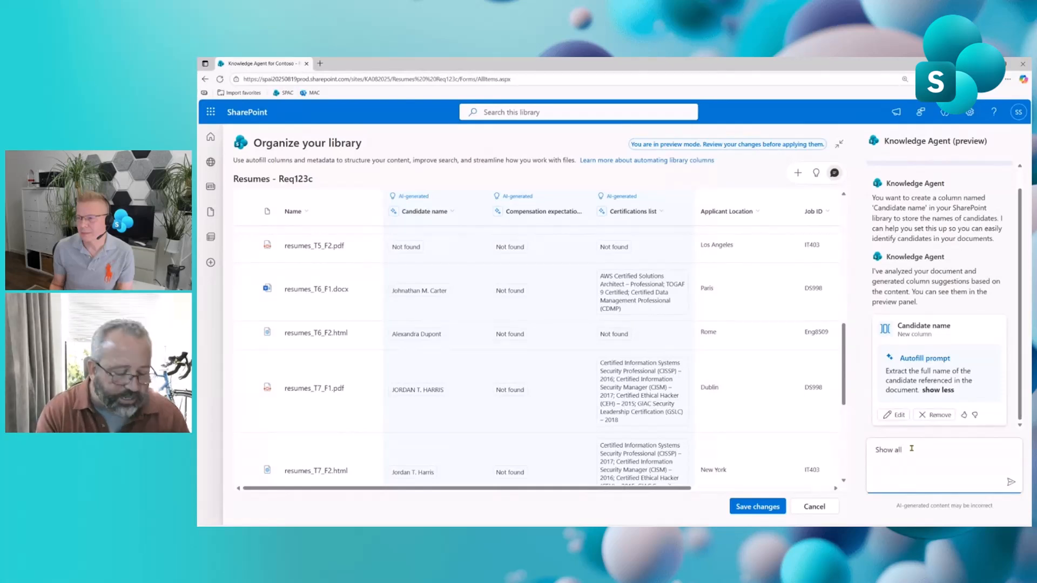
pyautogui.write('candidates')
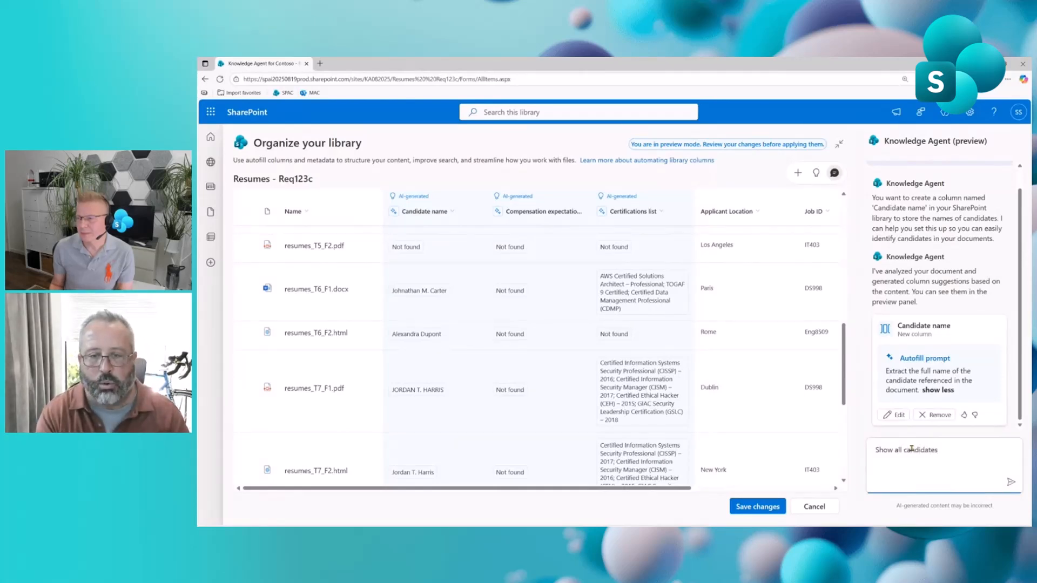
pyautogui.write('with CI')
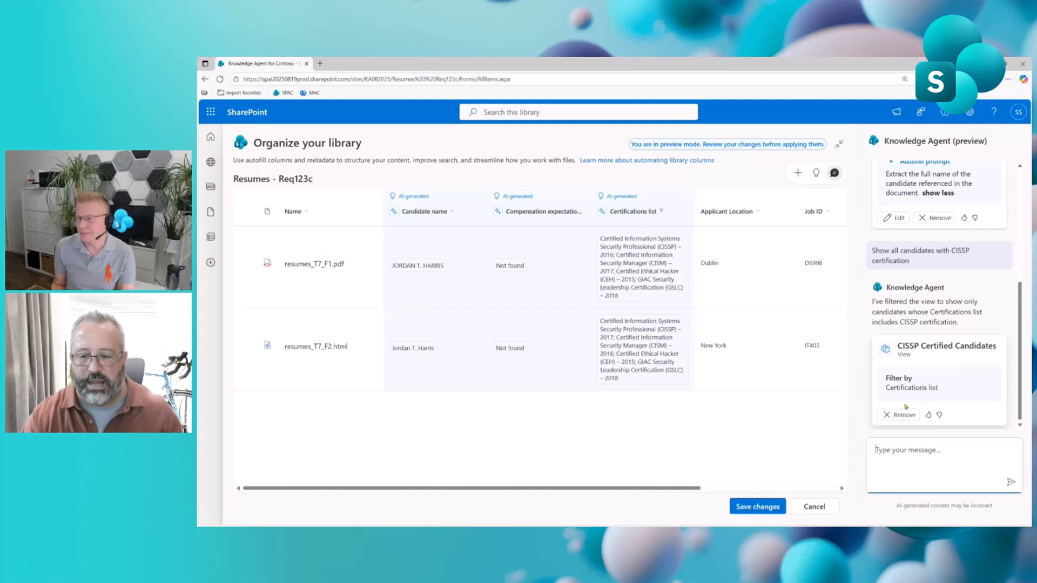
pyautogui.click(756, 506)
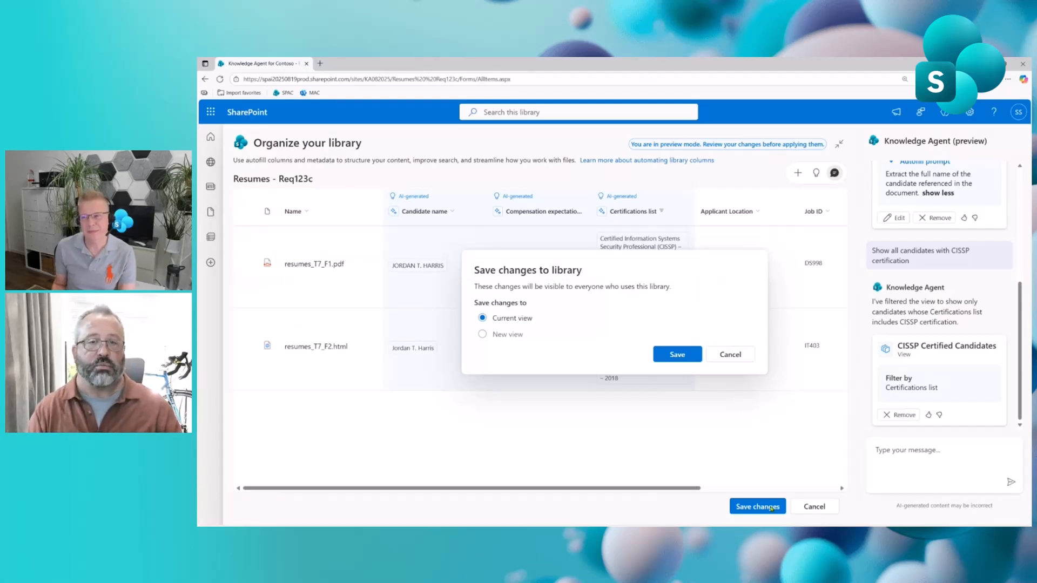
pyautogui.moveTo(707, 488)
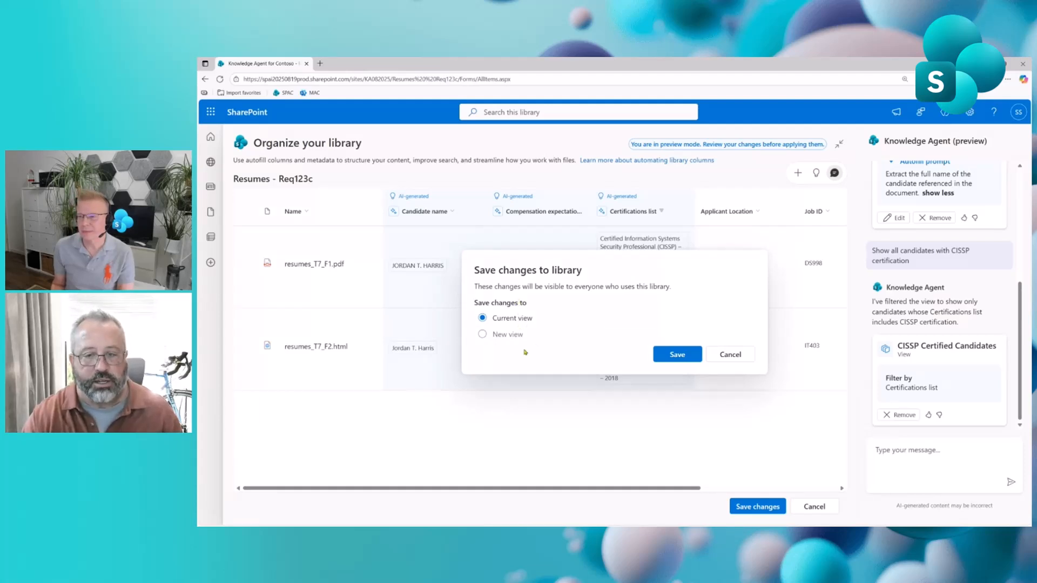
pyautogui.moveTo(947, 383)
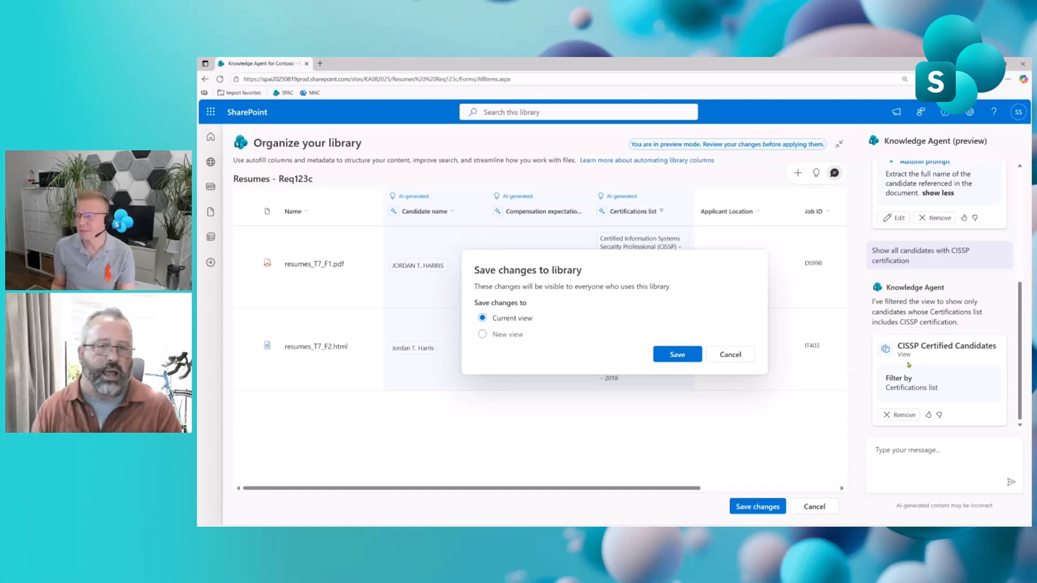
pyautogui.moveTo(655, 319)
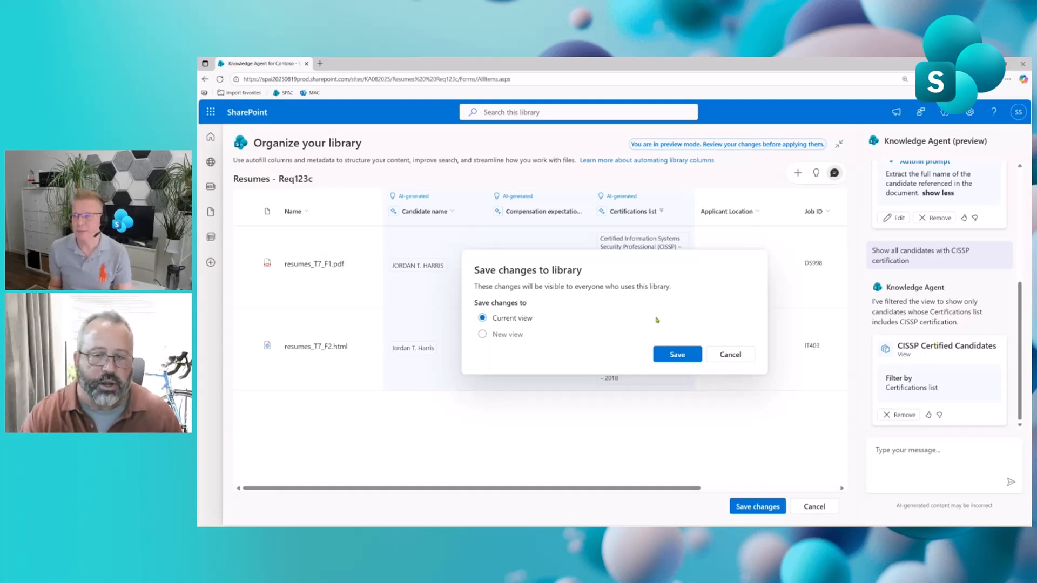
# Step: Save the changes to the current view and clear the certification filter so autofill fills all resumes
pyautogui.click(676, 355)
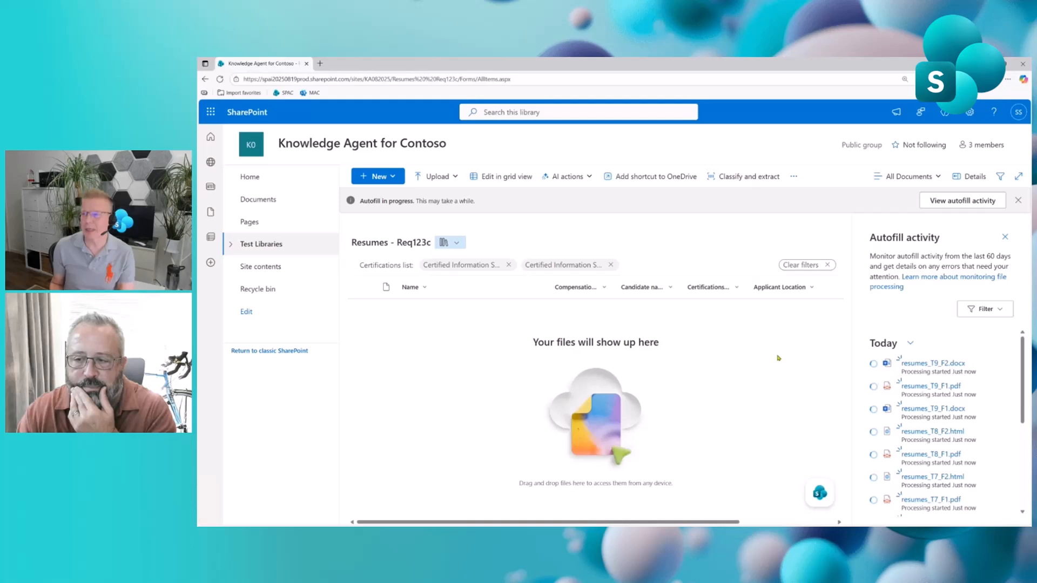
pyautogui.moveTo(797, 357)
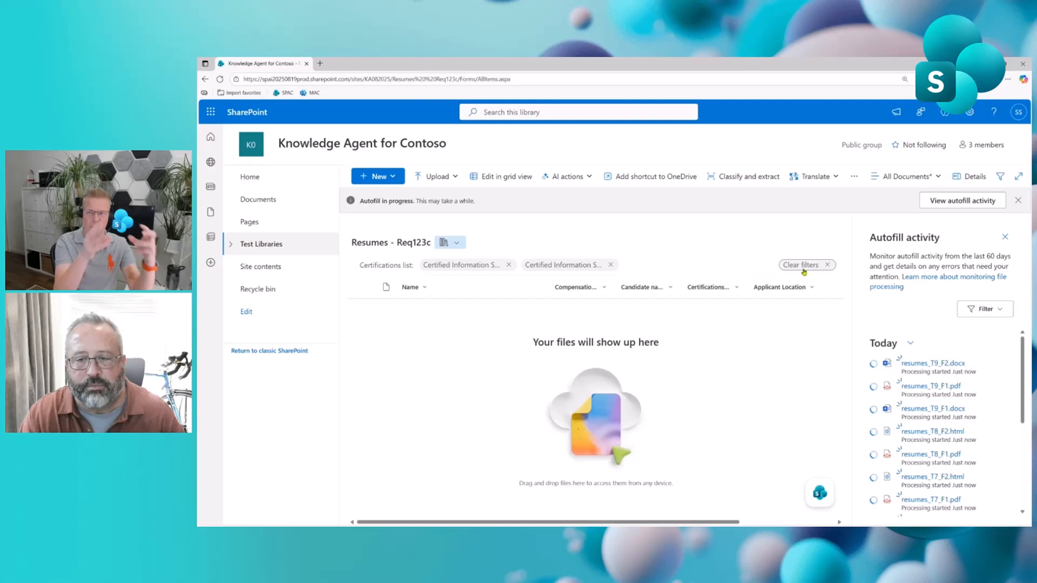
pyautogui.click(802, 265)
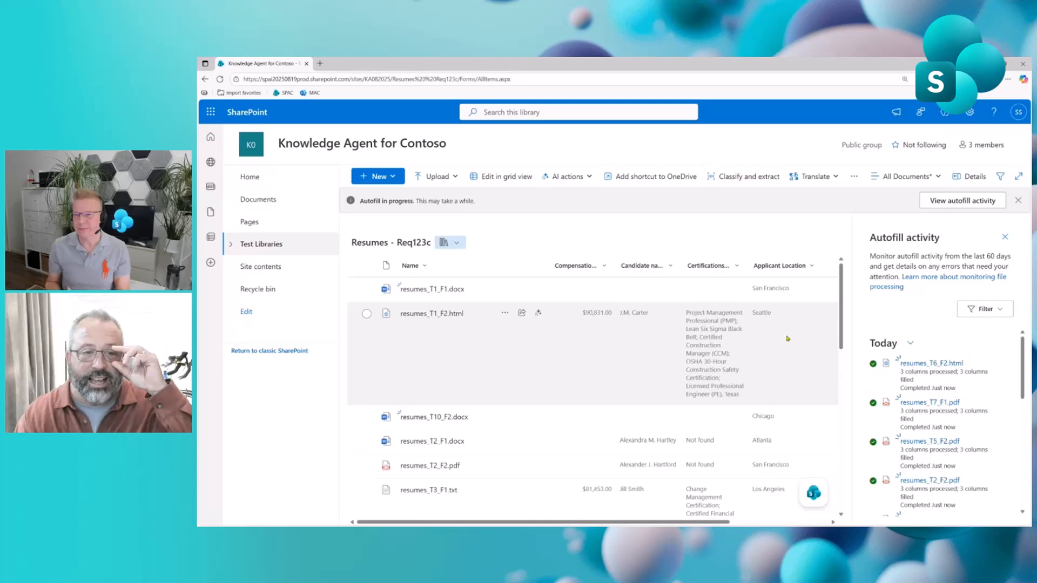
pyautogui.moveTo(797, 323)
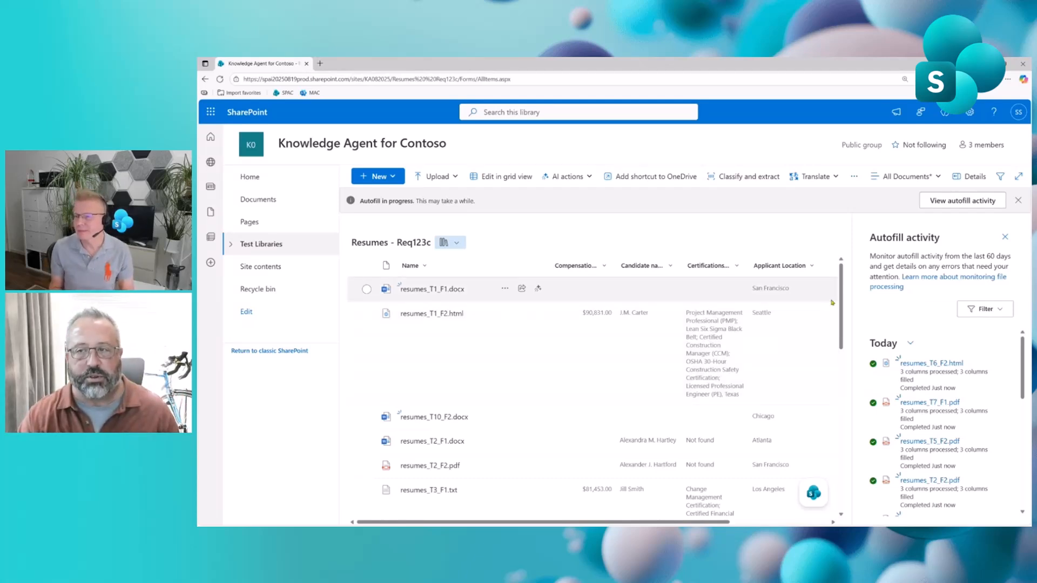
pyautogui.moveTo(914, 301)
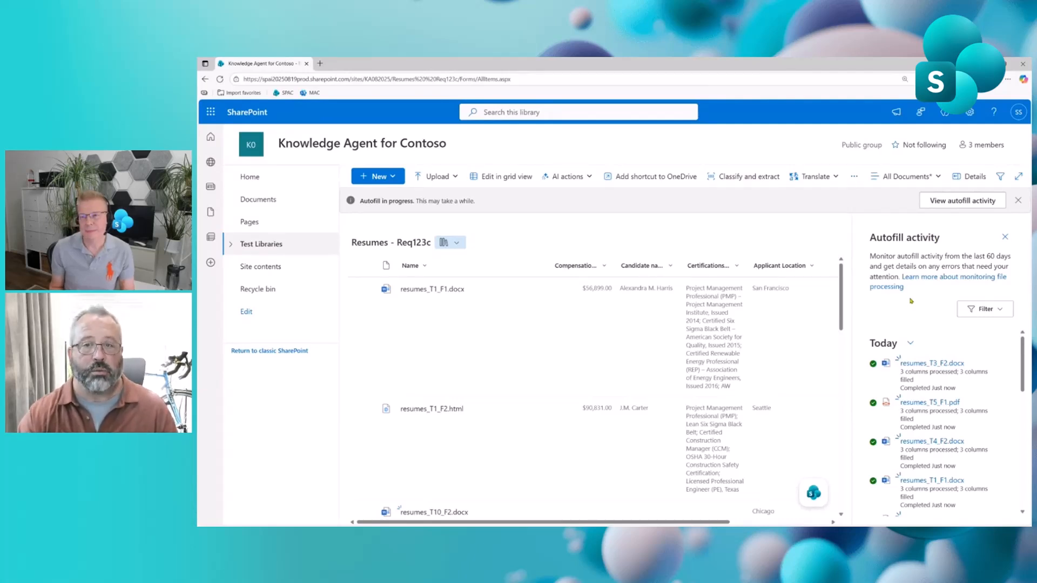
pyautogui.moveTo(918, 303)
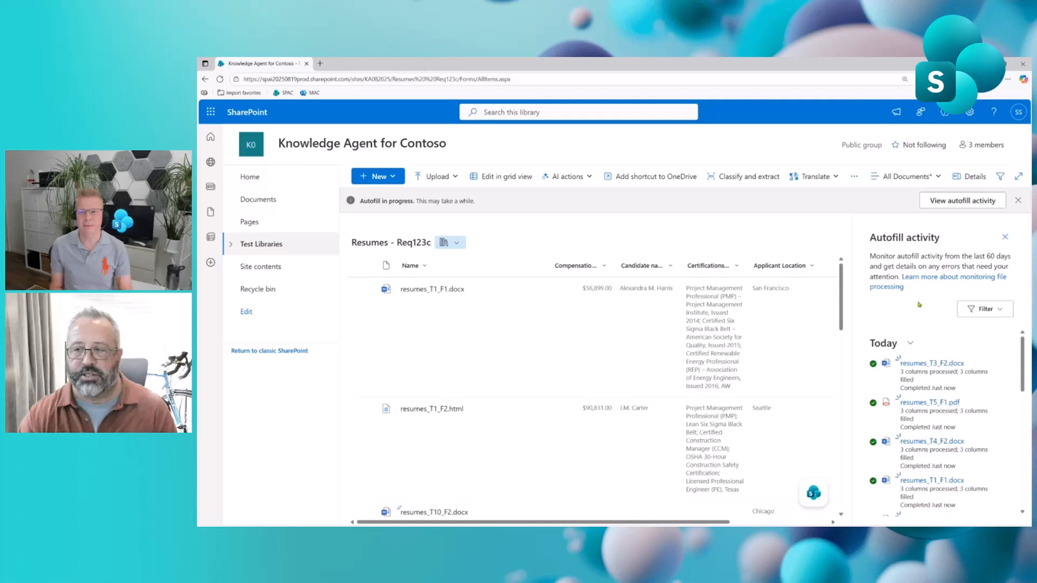
pyautogui.moveTo(982, 391)
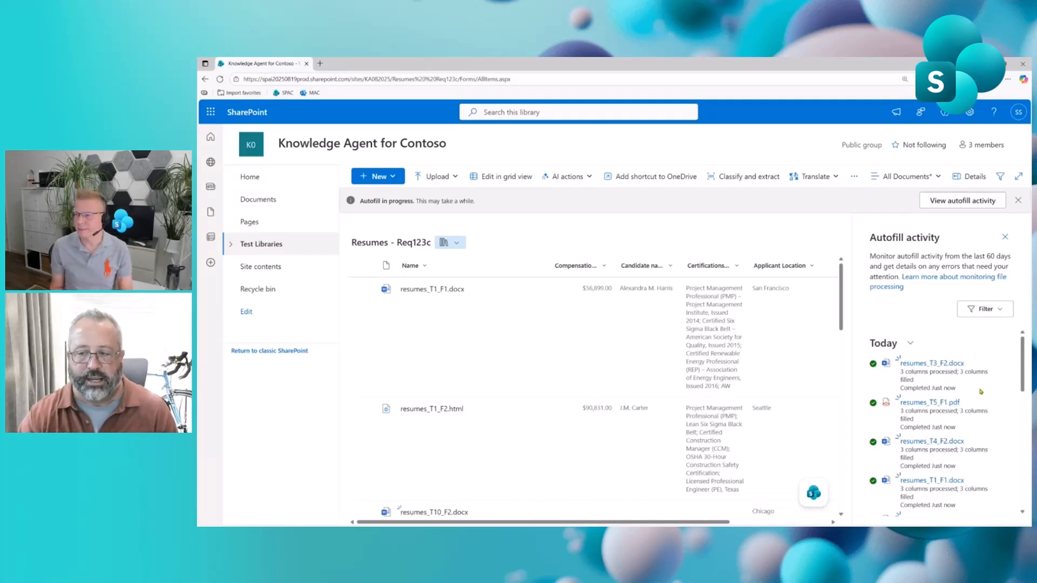
pyautogui.scroll(-3)
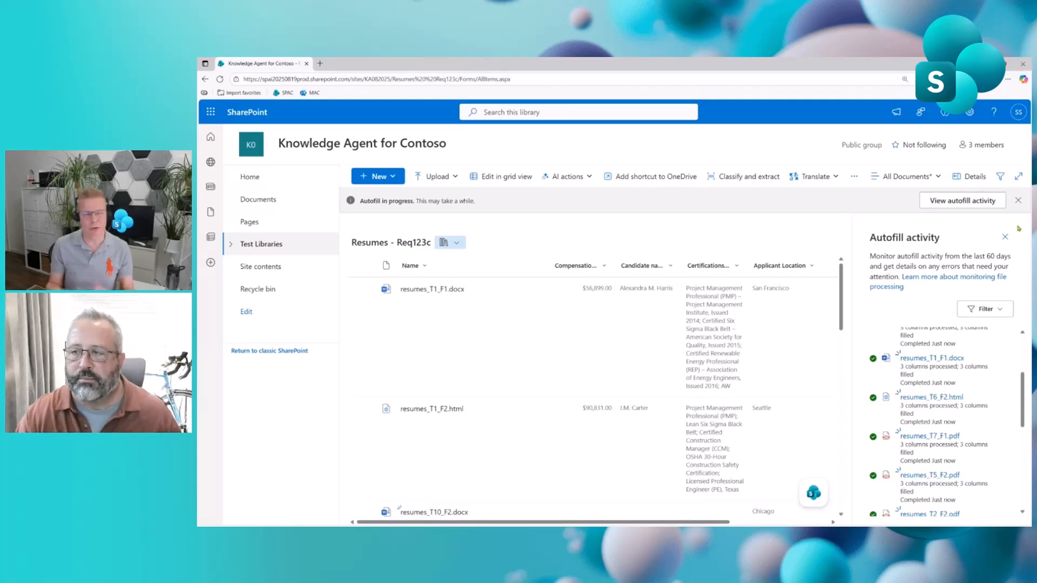
pyautogui.click(1017, 201)
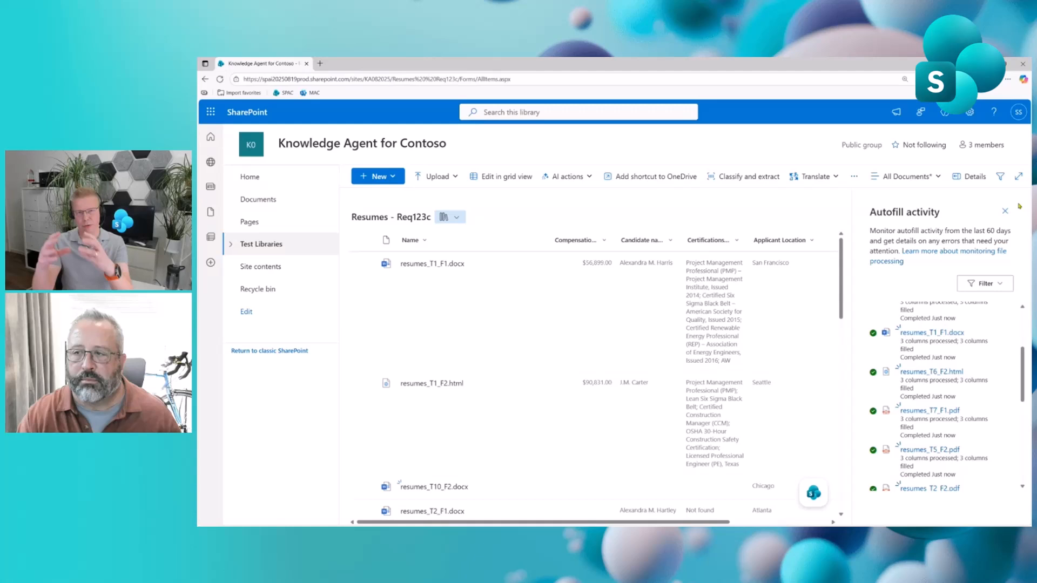
pyautogui.click(1006, 210)
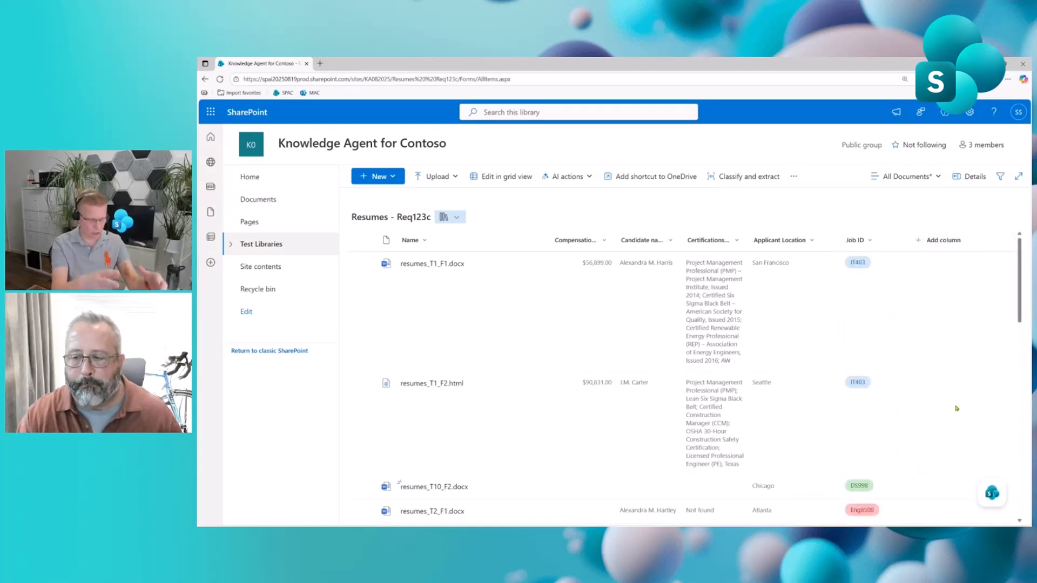
pyautogui.moveTo(992, 493)
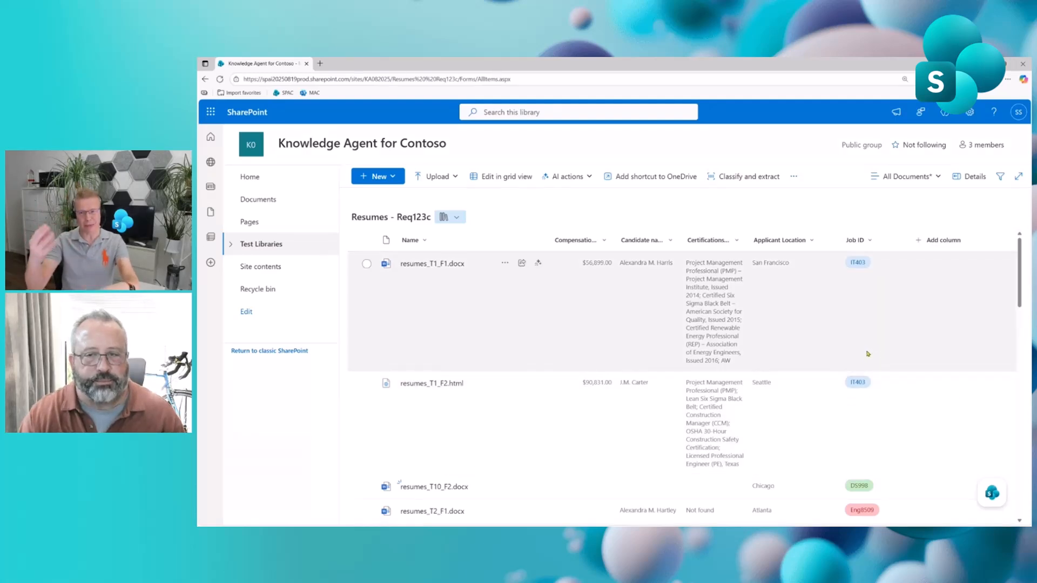
pyautogui.moveTo(847, 399)
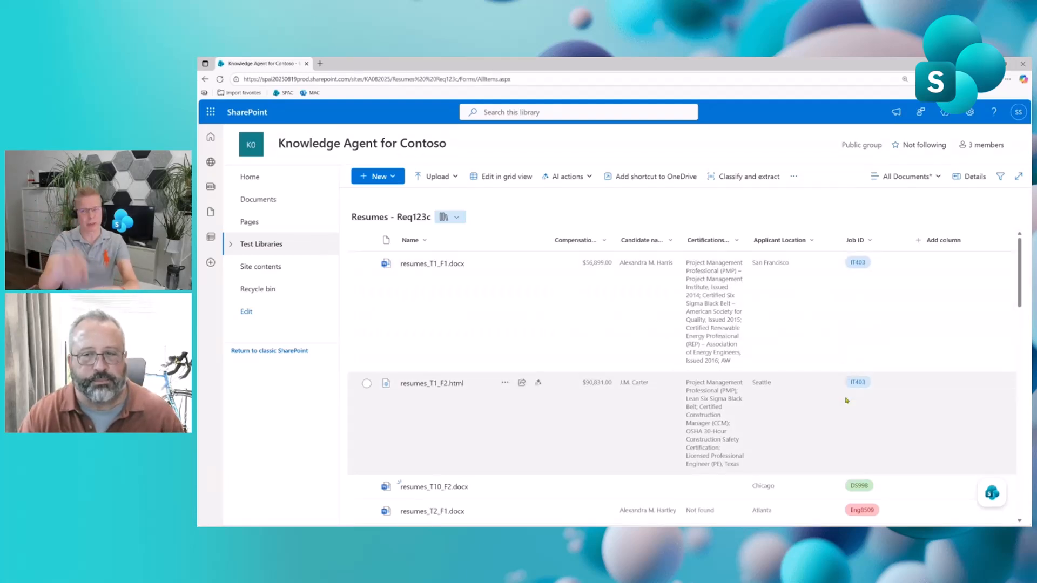
pyautogui.moveTo(845, 407)
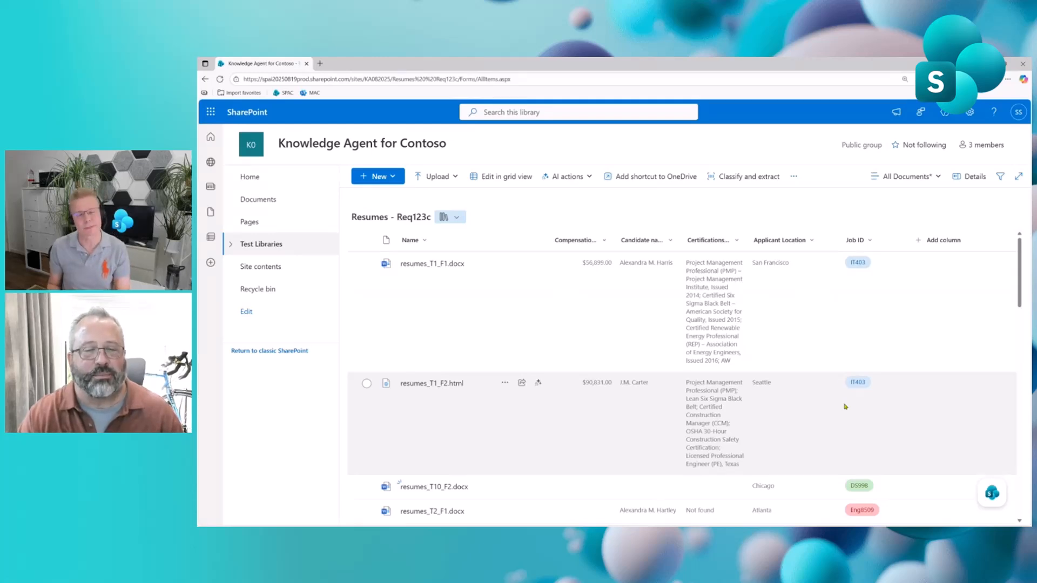
pyautogui.moveTo(912, 358)
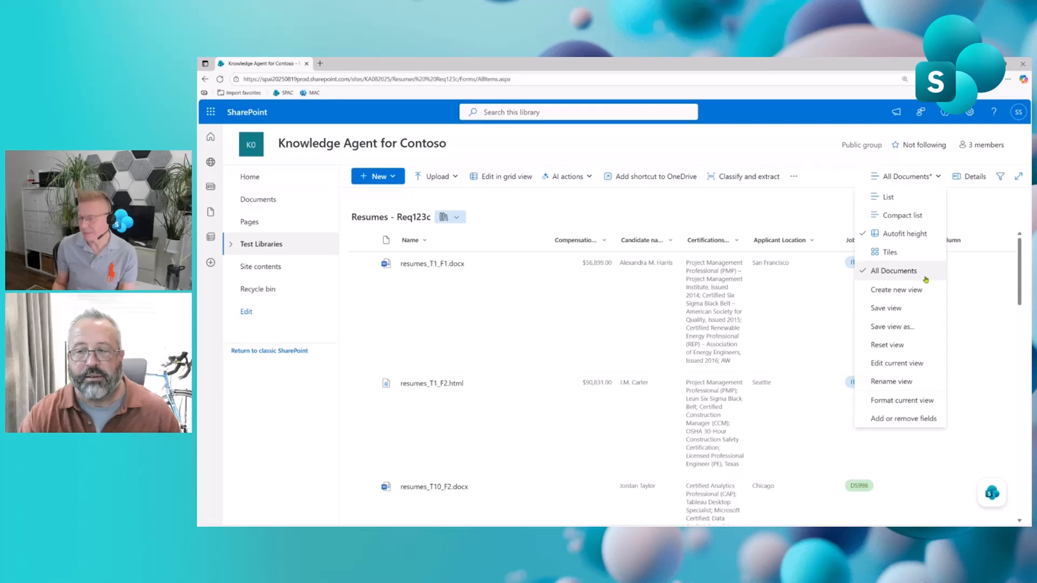
pyautogui.click(894, 270)
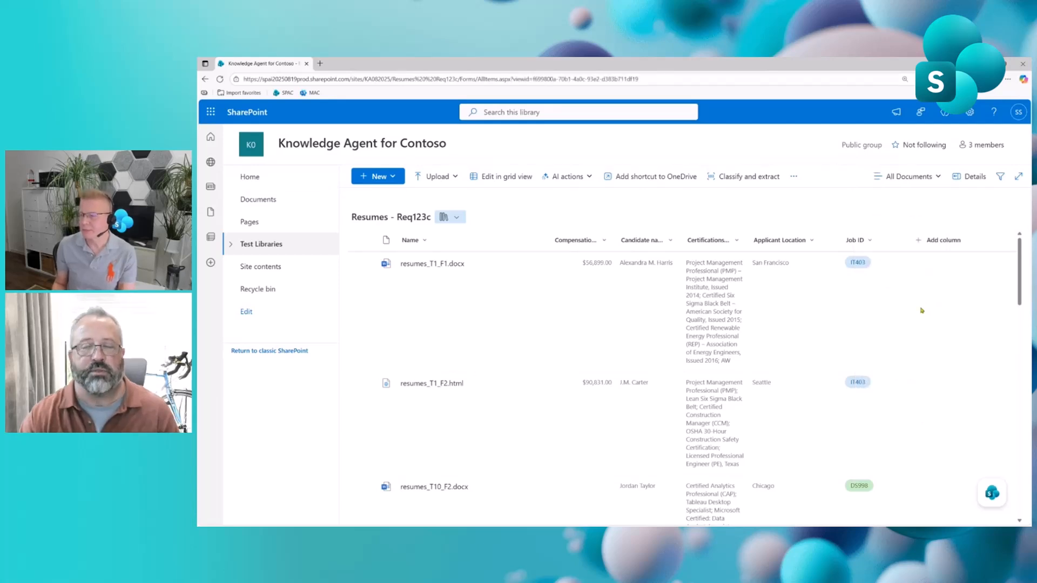
pyautogui.moveTo(949, 405)
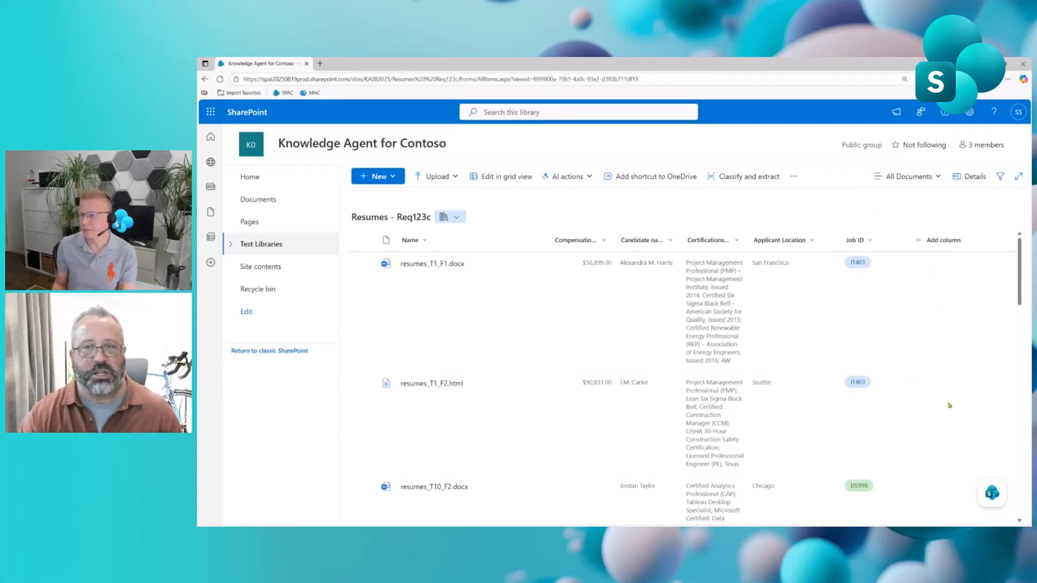
pyautogui.moveTo(960, 427)
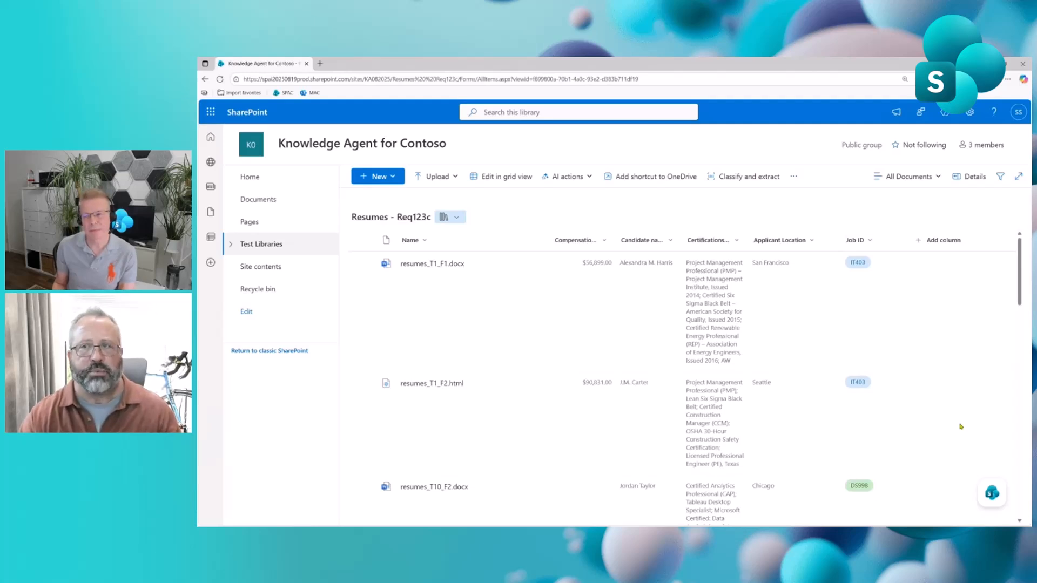
# Step: Create a rule: 'When a new file is added, send me an email.'
pyautogui.click(991, 492)
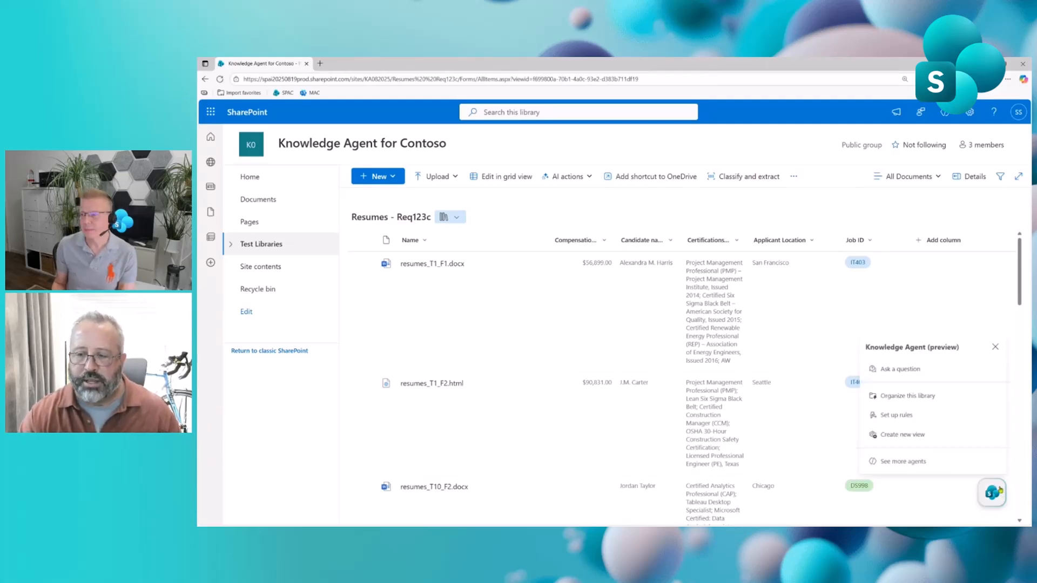
pyautogui.click(907, 396)
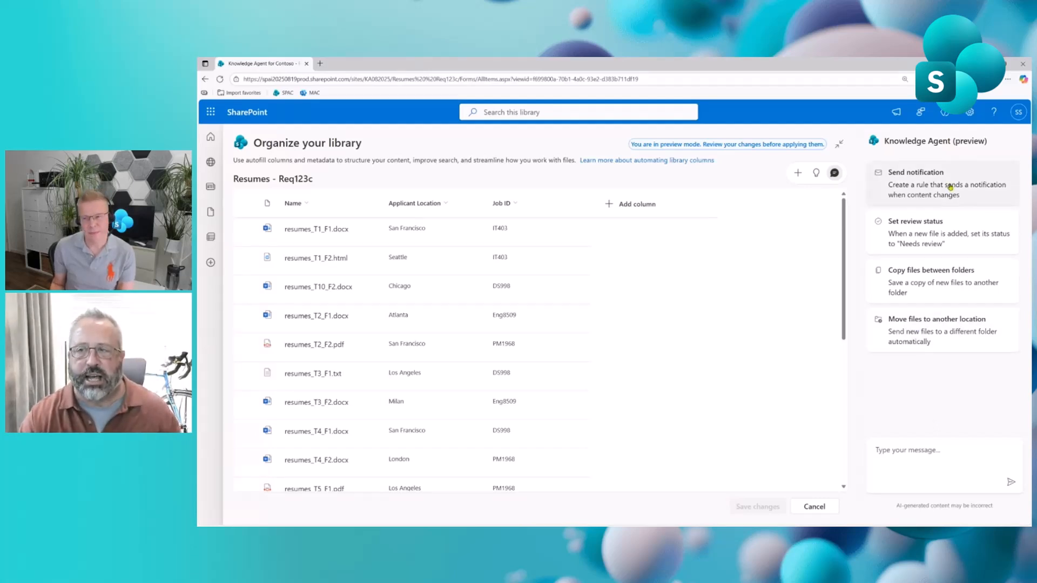
pyautogui.write('When a new file is added, send me an email.')
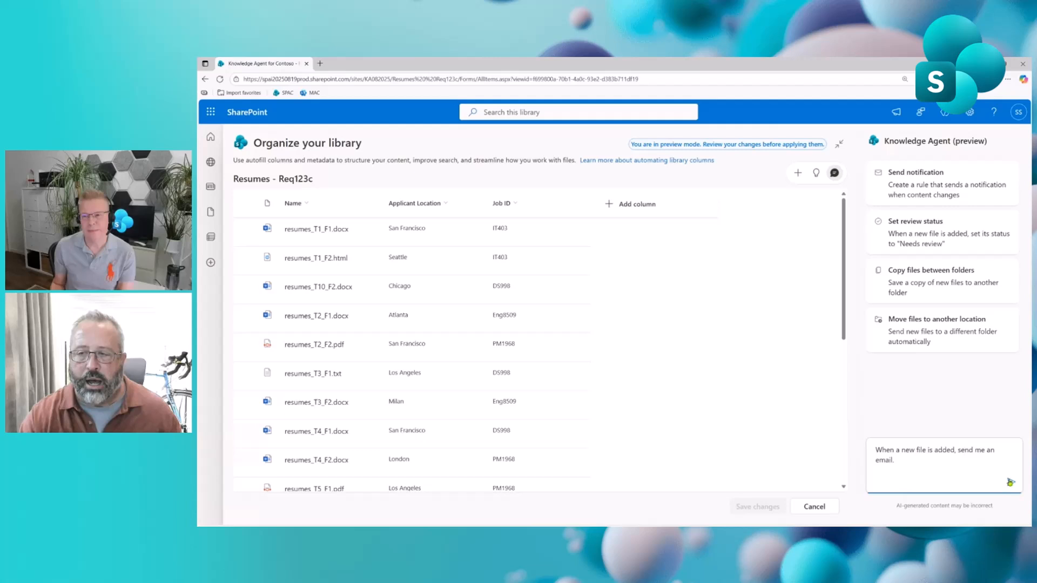
pyautogui.click(1010, 482)
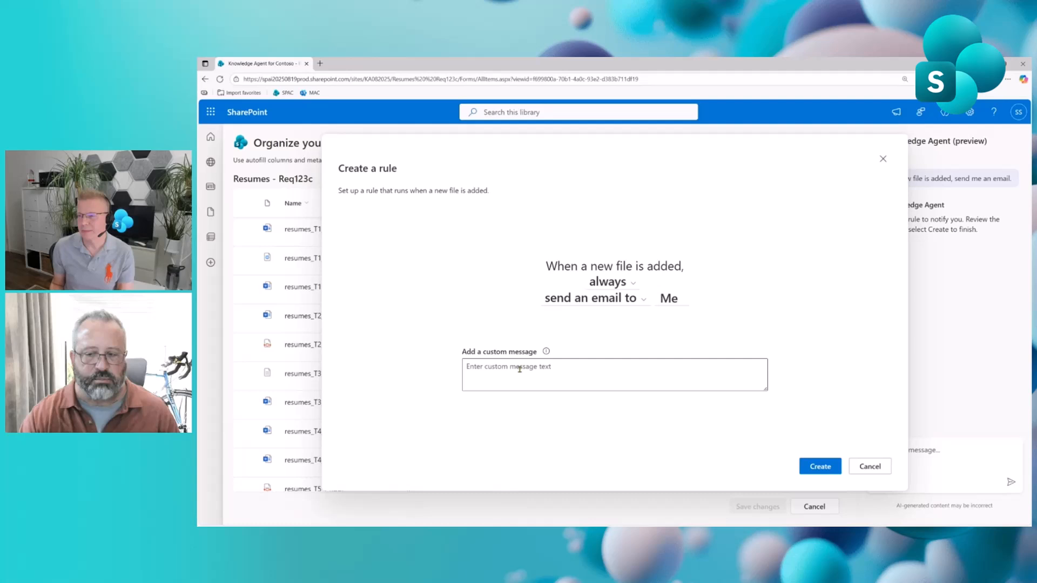
pyautogui.click(820, 467)
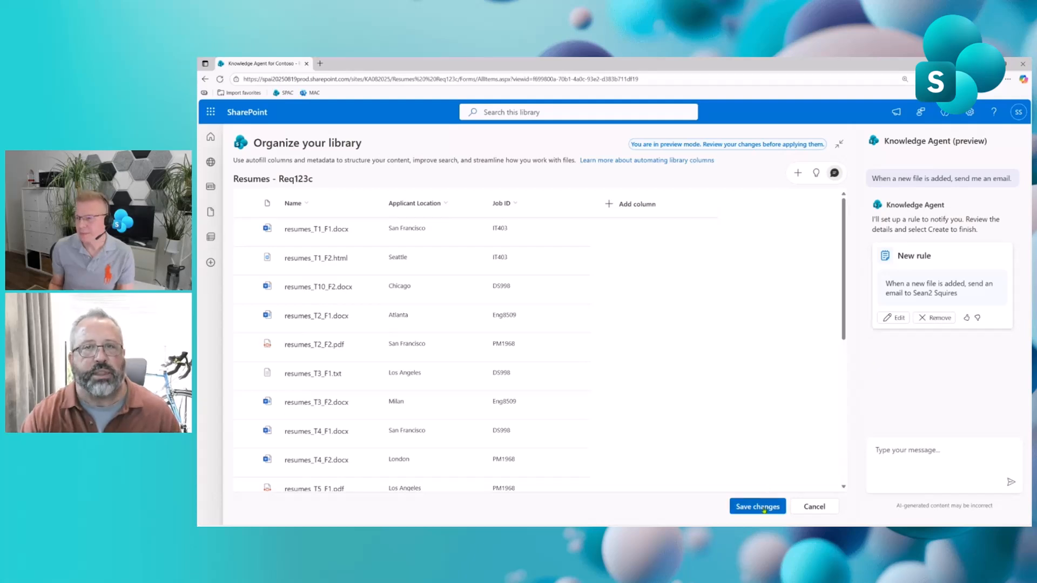
# Step: Save the library changes with the new rule to the current view
pyautogui.click(757, 506)
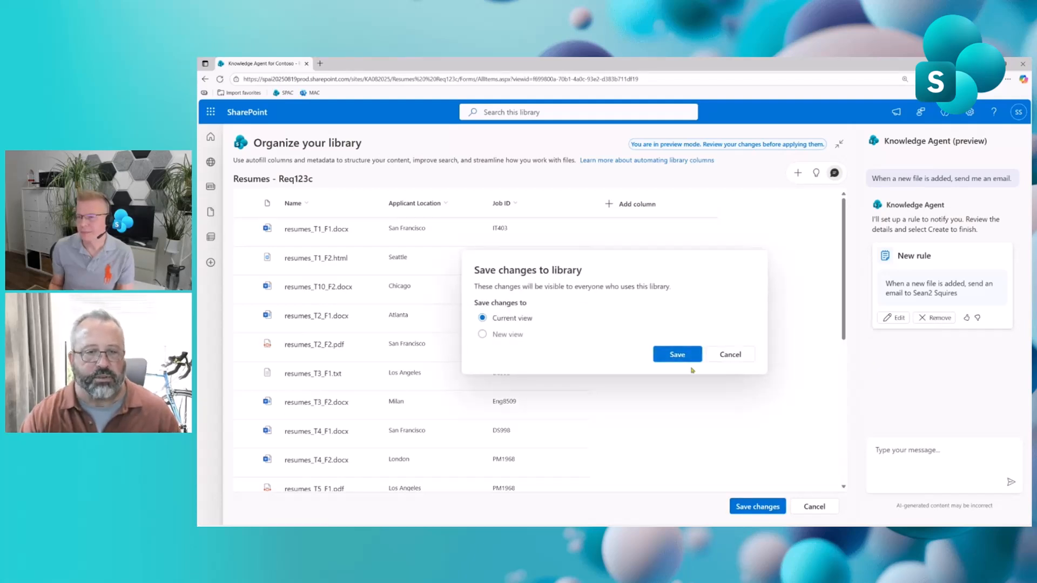
pyautogui.click(676, 354)
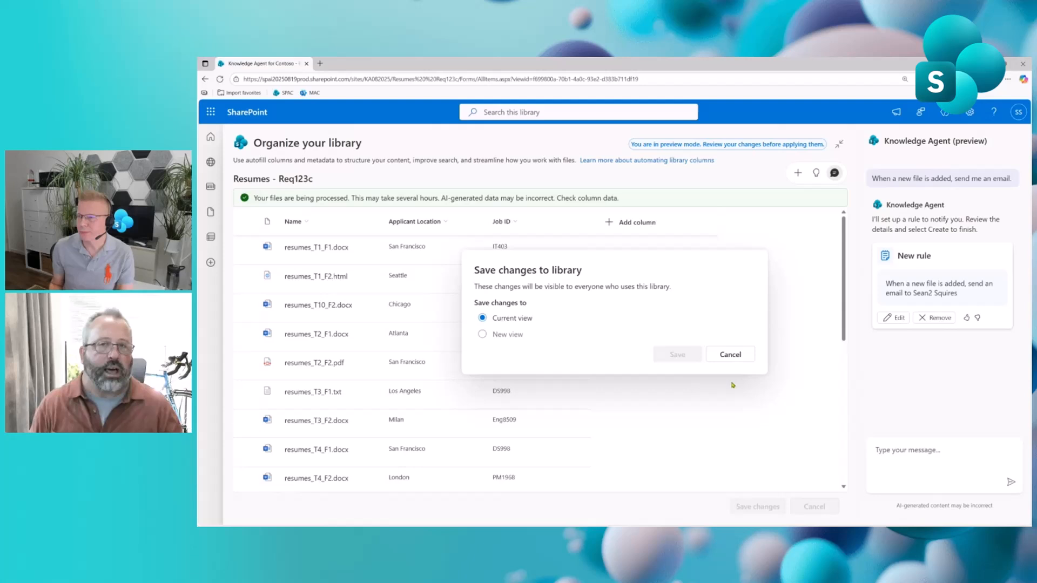
pyautogui.click(729, 354)
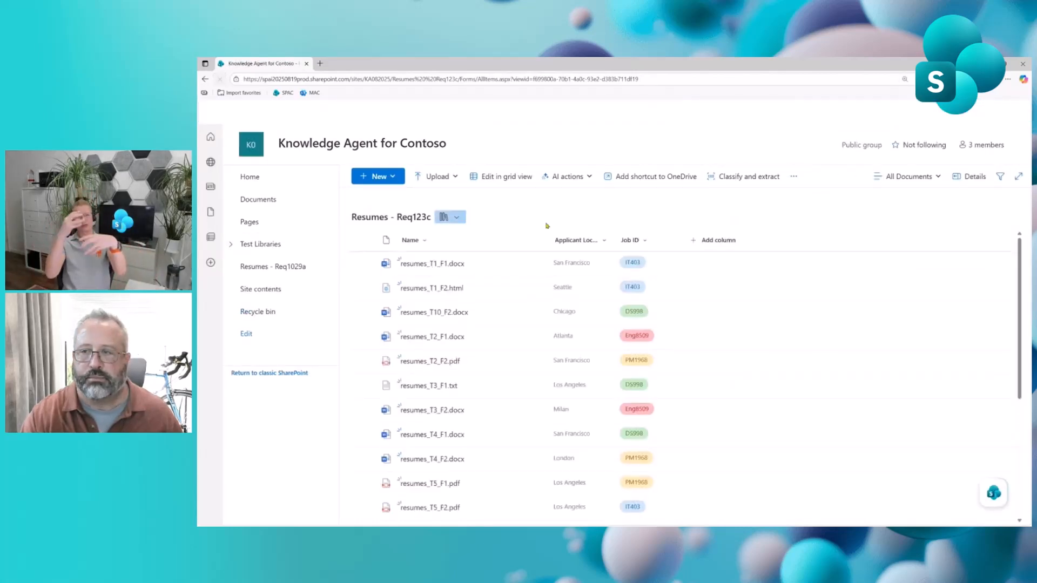
pyautogui.click(910, 176)
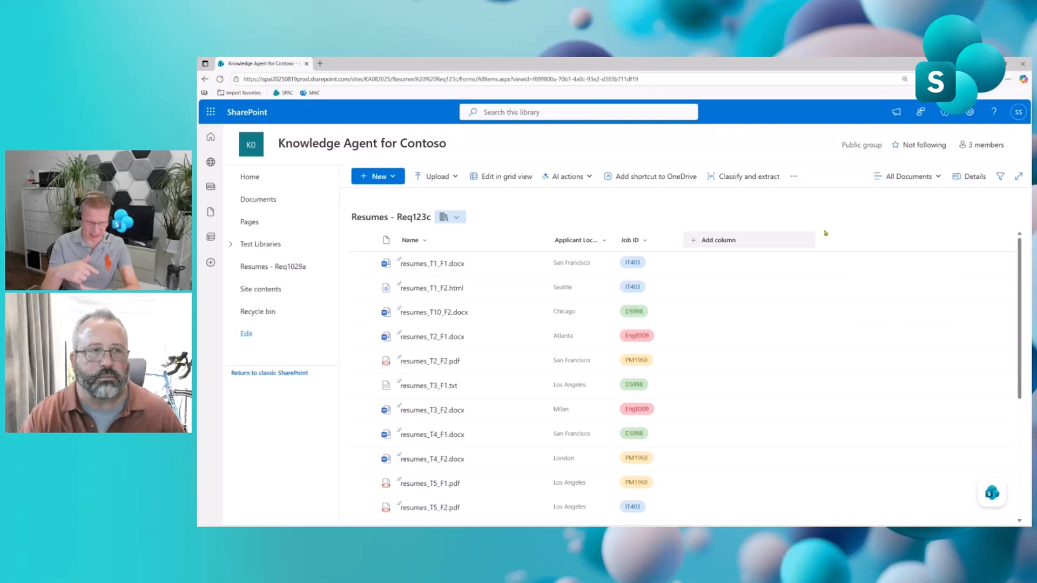
pyautogui.moveTo(800, 211)
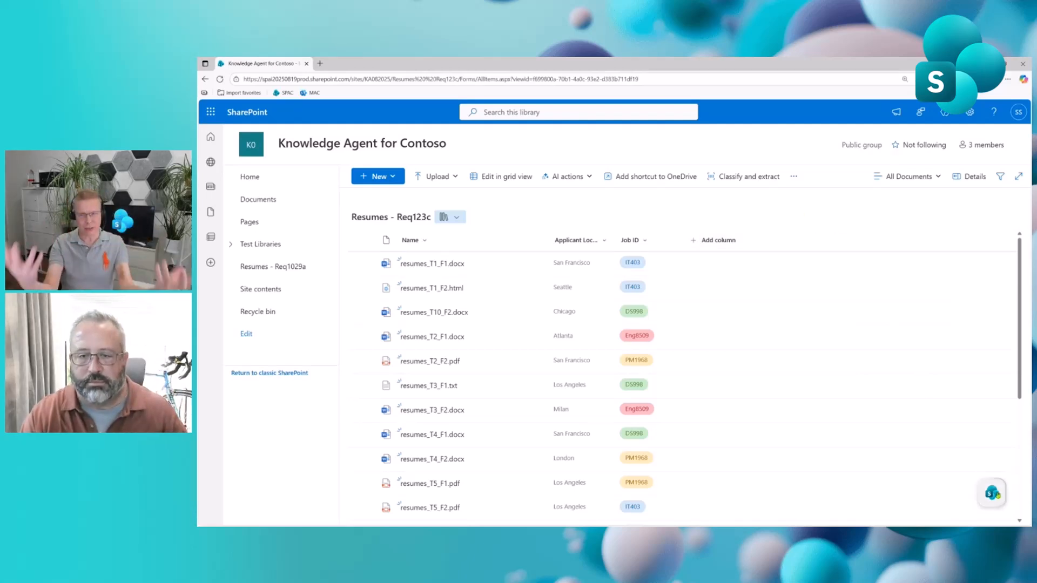
pyautogui.click(991, 492)
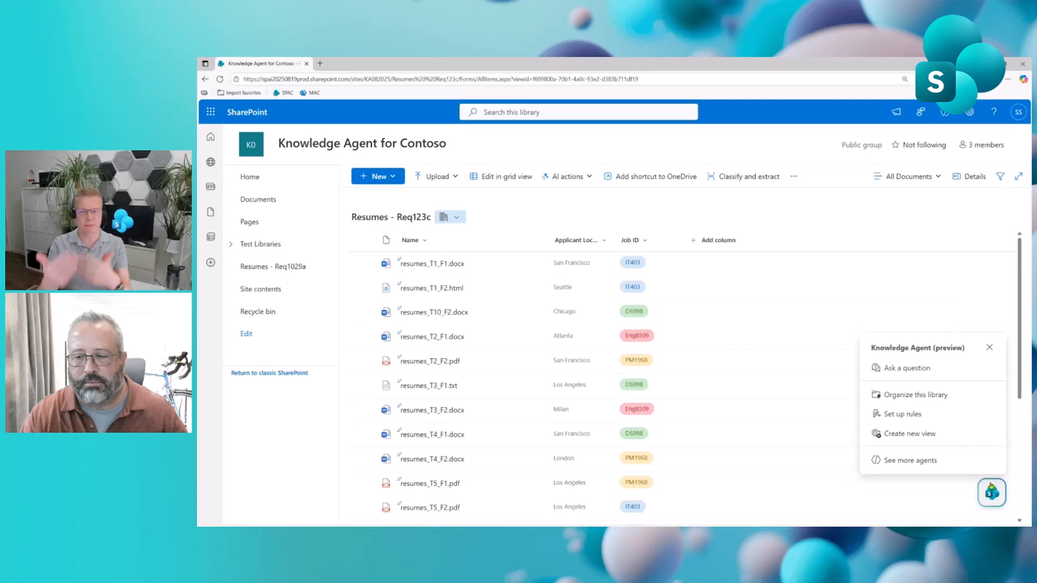
pyautogui.click(988, 347)
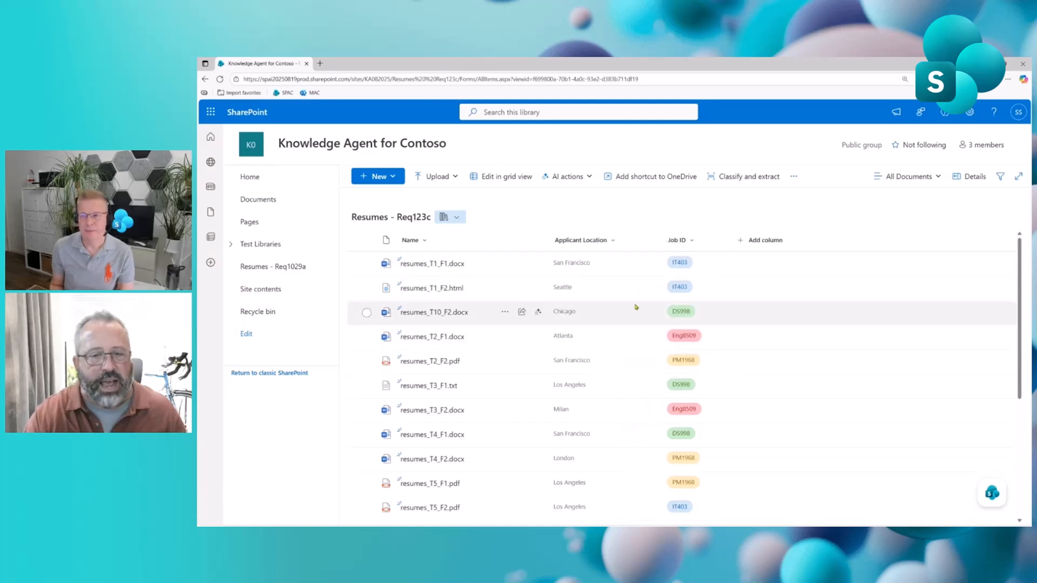
pyautogui.moveTo(618, 269)
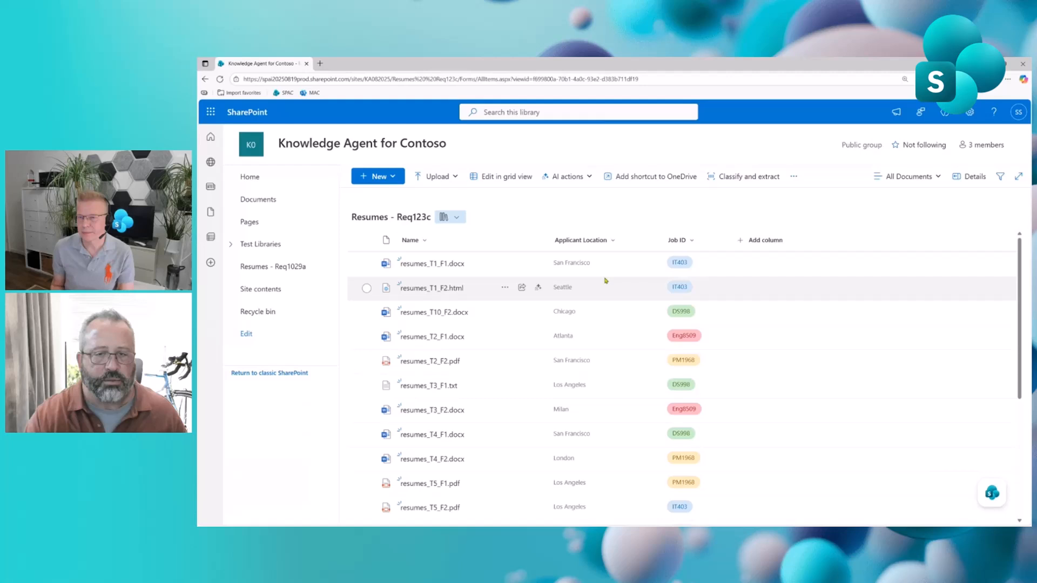
pyautogui.moveTo(597, 276)
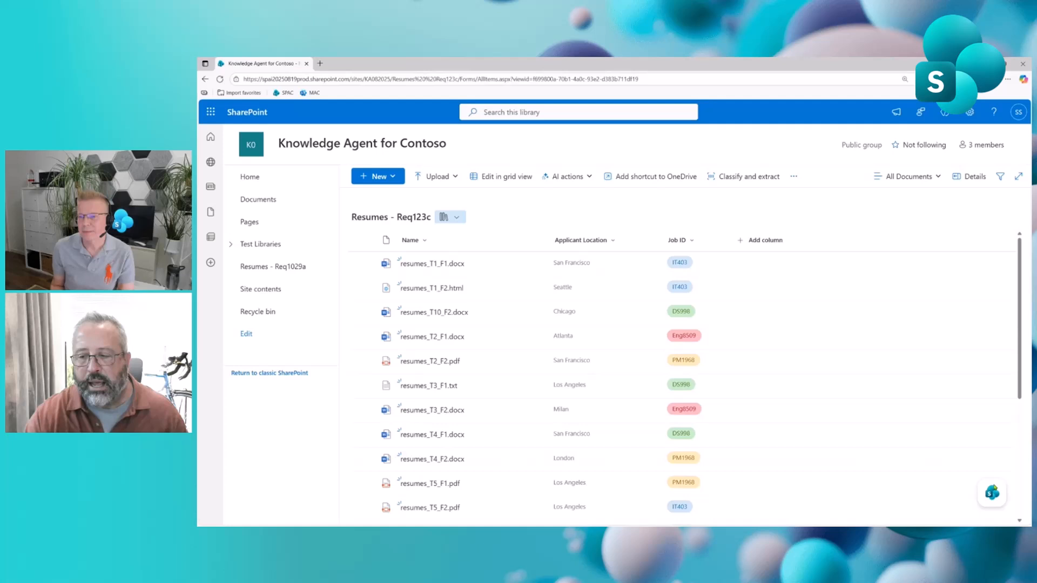
# Step: Ask the agent in chat to show the candidates that are in Europe
pyautogui.click(991, 493)
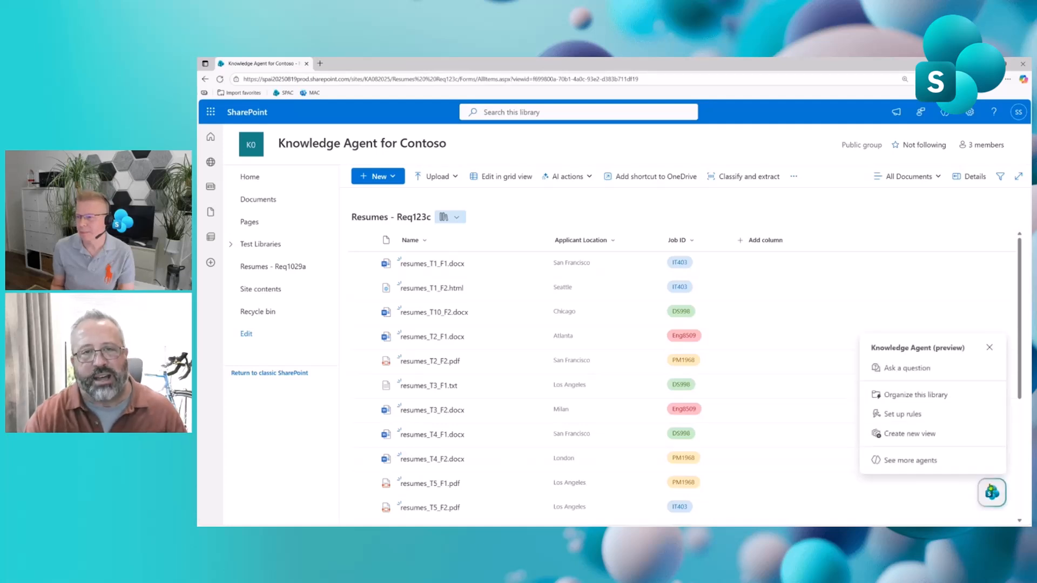
pyautogui.click(926, 367)
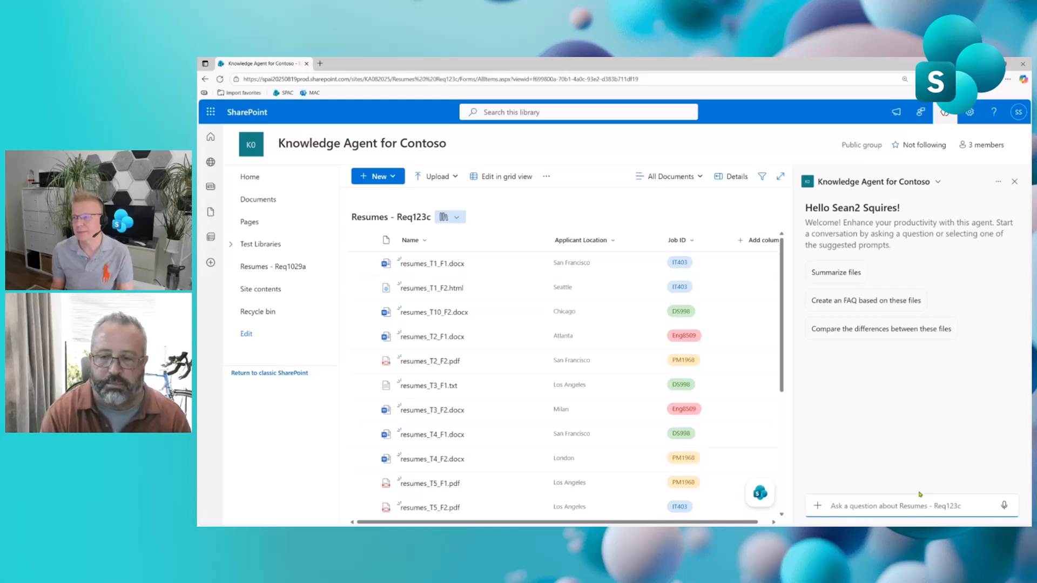
pyautogui.write('Show me the c')
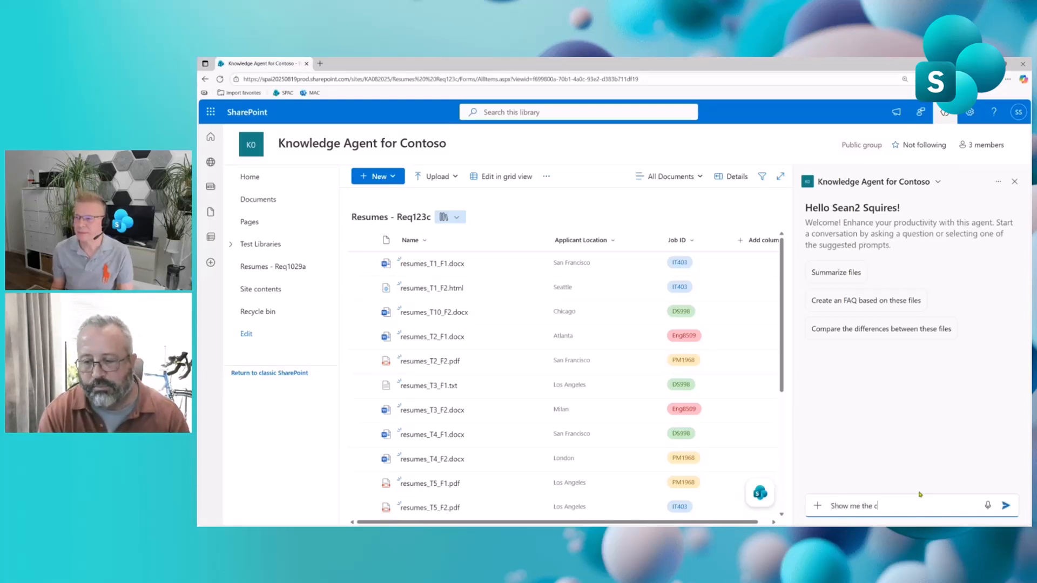
pyautogui.write('andidates that are in Euro')
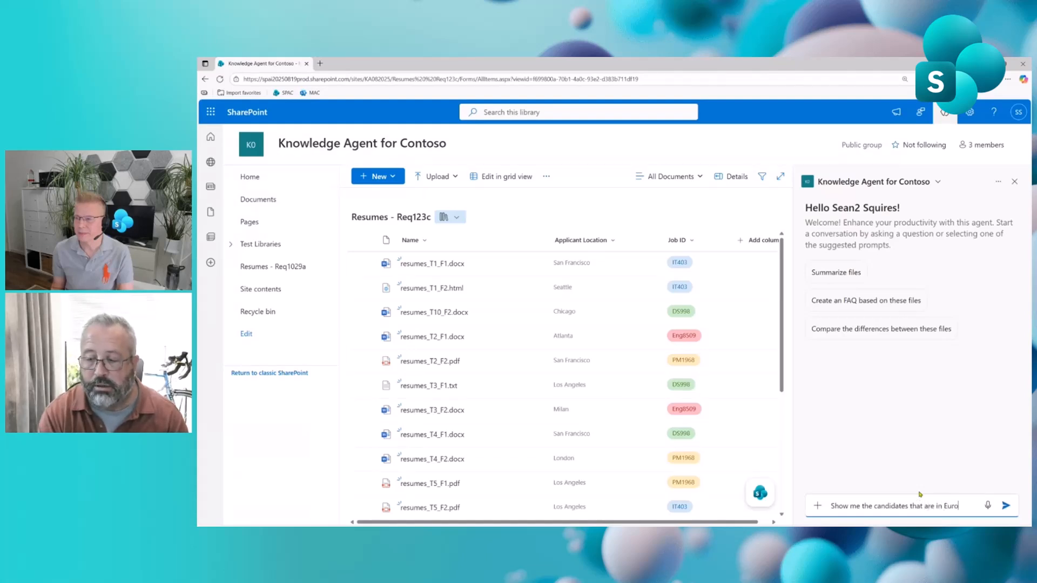
pyautogui.click(1004, 505)
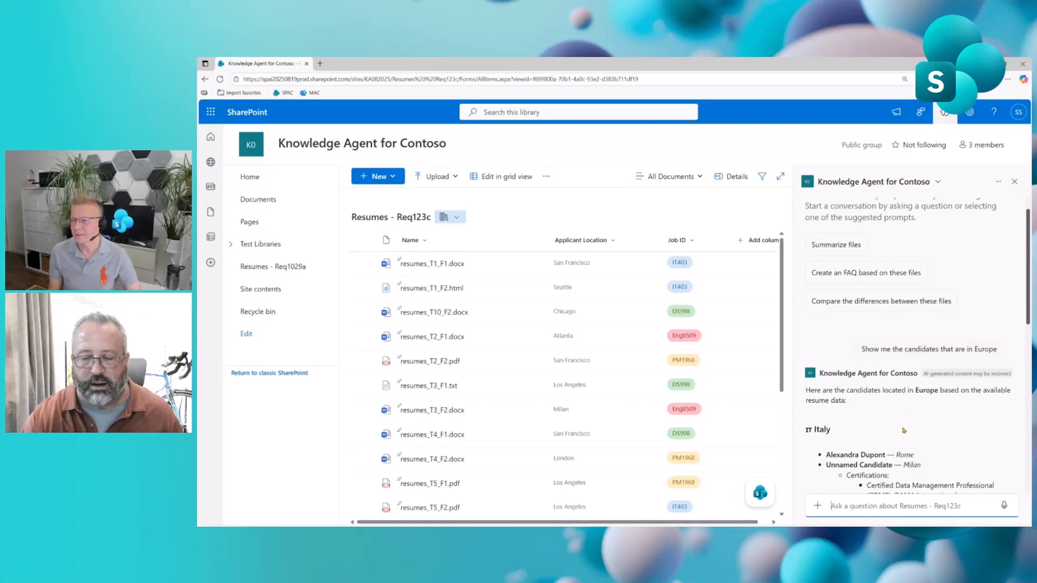
# Step: Scroll through the answer listing European candidates grouped by country with certifications
pyautogui.scroll(-3)
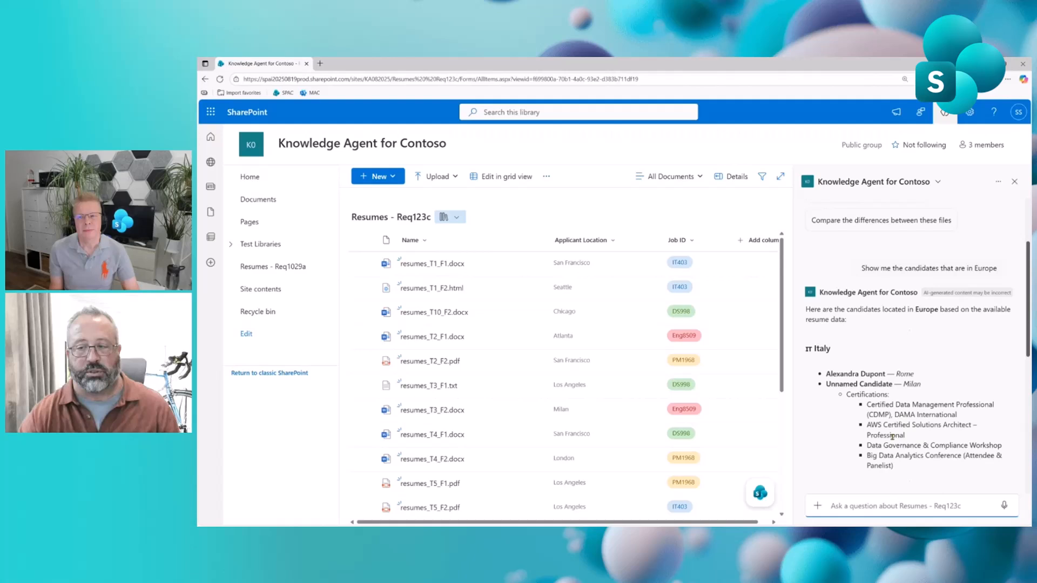
pyautogui.scroll(-3)
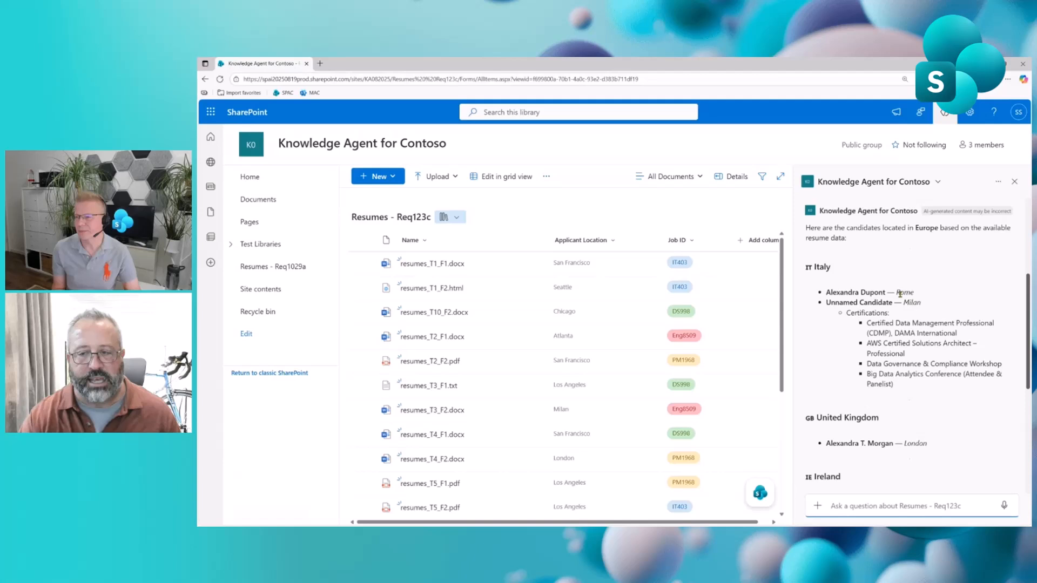
pyautogui.scroll(-3)
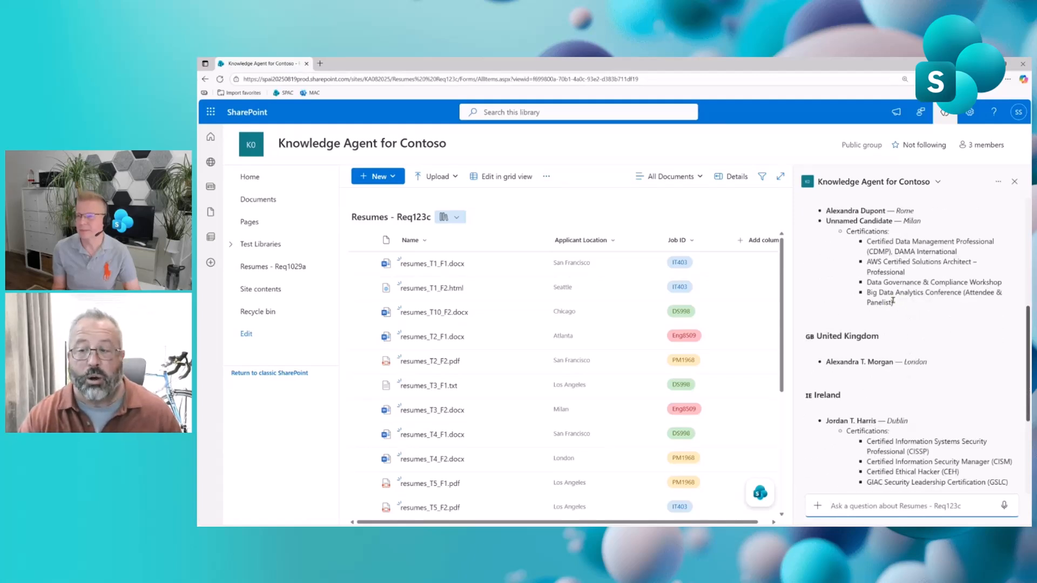
pyautogui.scroll(-3)
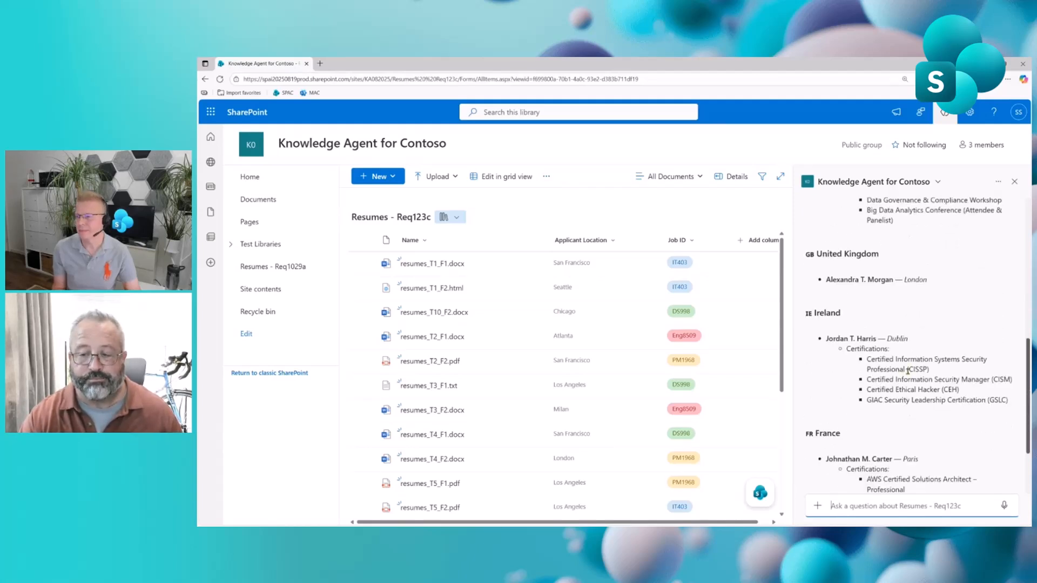
pyautogui.scroll(-3)
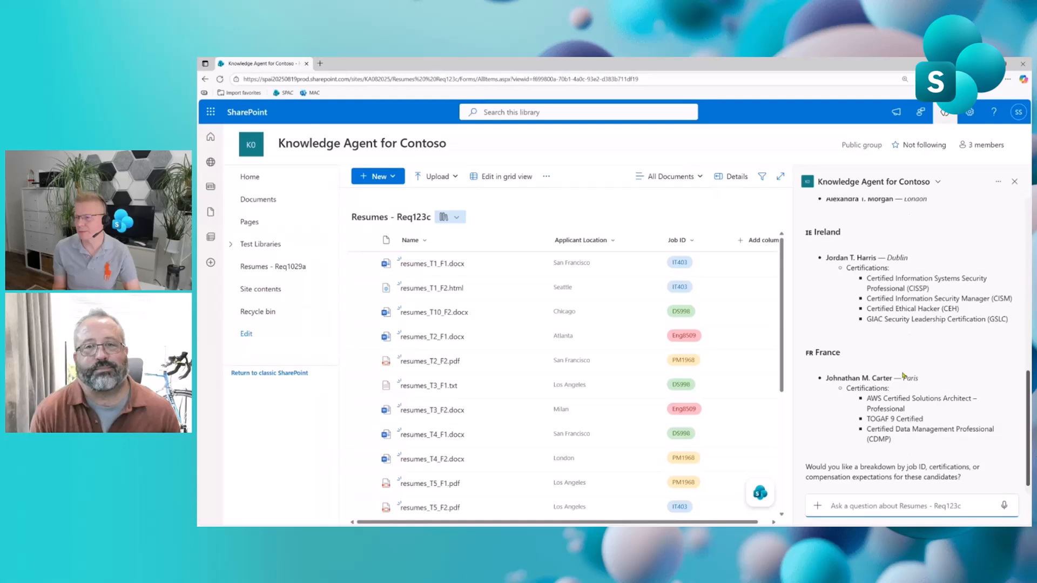